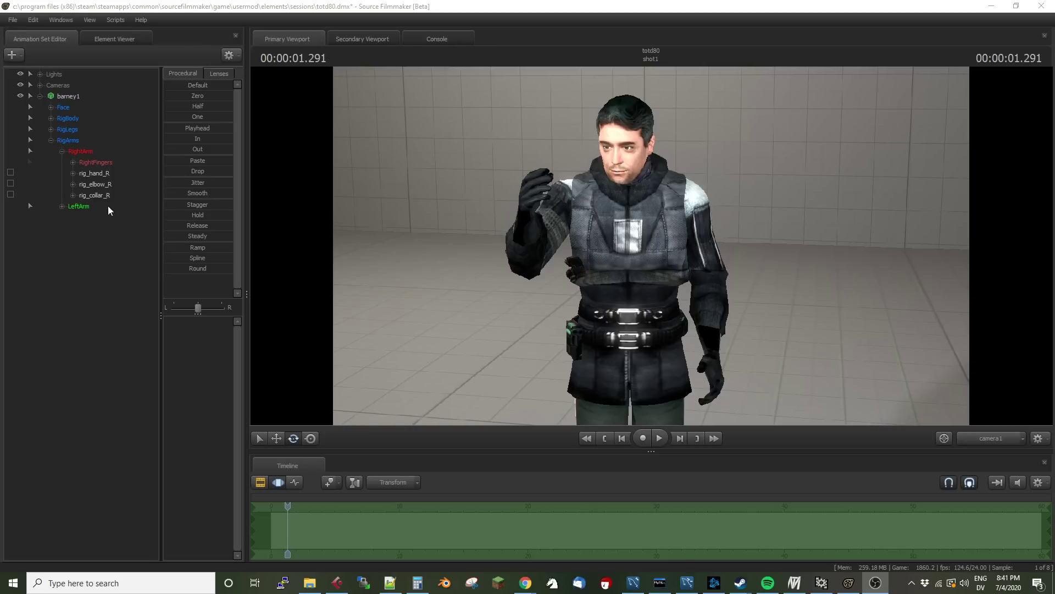
{"action": "mouse_move", "coordinate": [99, 176]}
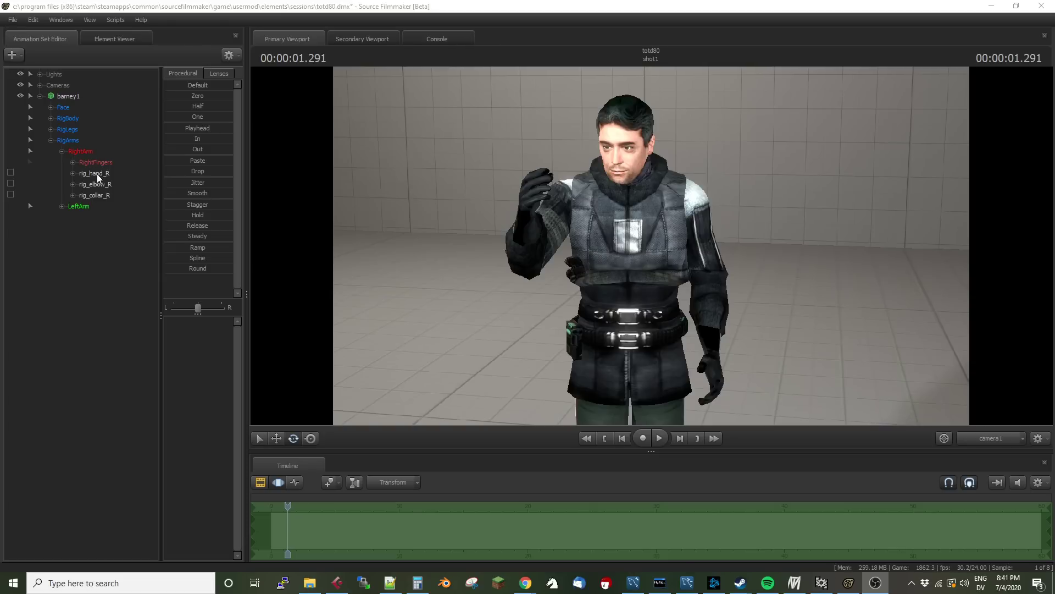
Step: Switch to the Work Camera and load rock_coast02a.mdl as a new animation set
{"action": "left_click", "coordinate": [94, 173]}
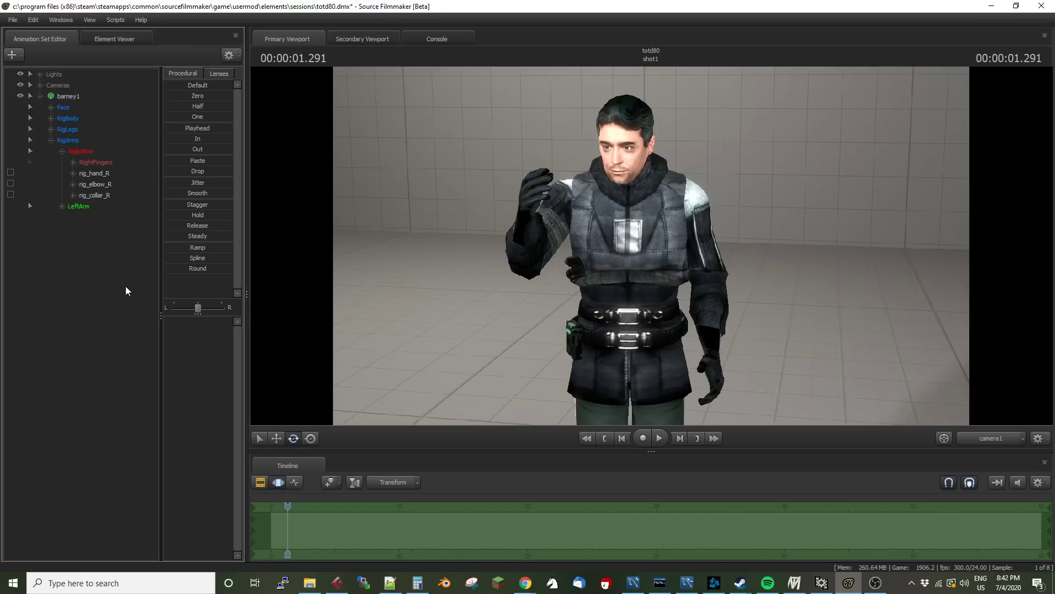
{"action": "mouse_move", "coordinate": [93, 290]}
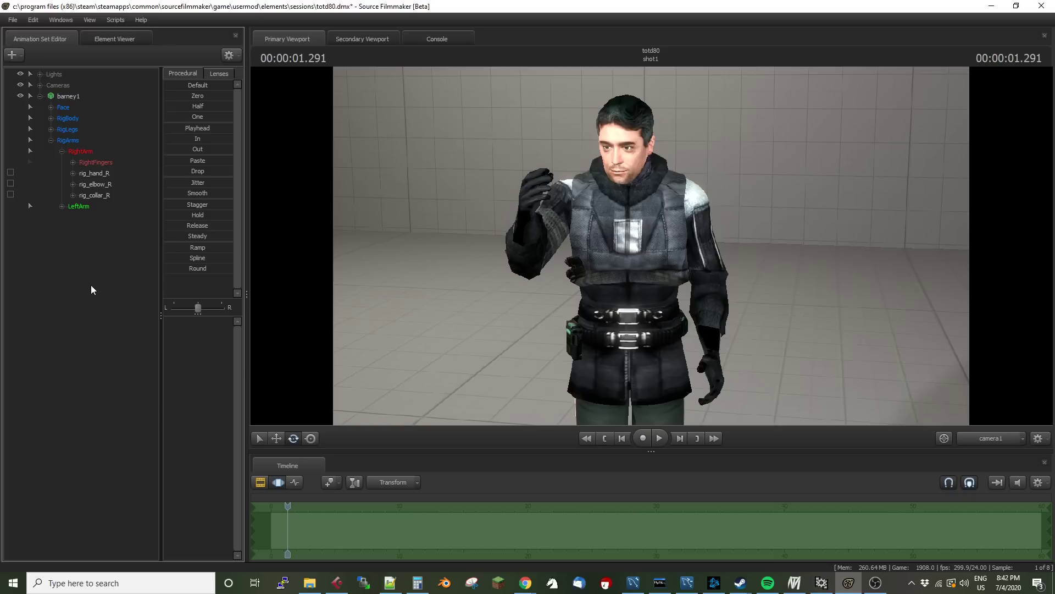
{"action": "mouse_move", "coordinate": [59, 257]}
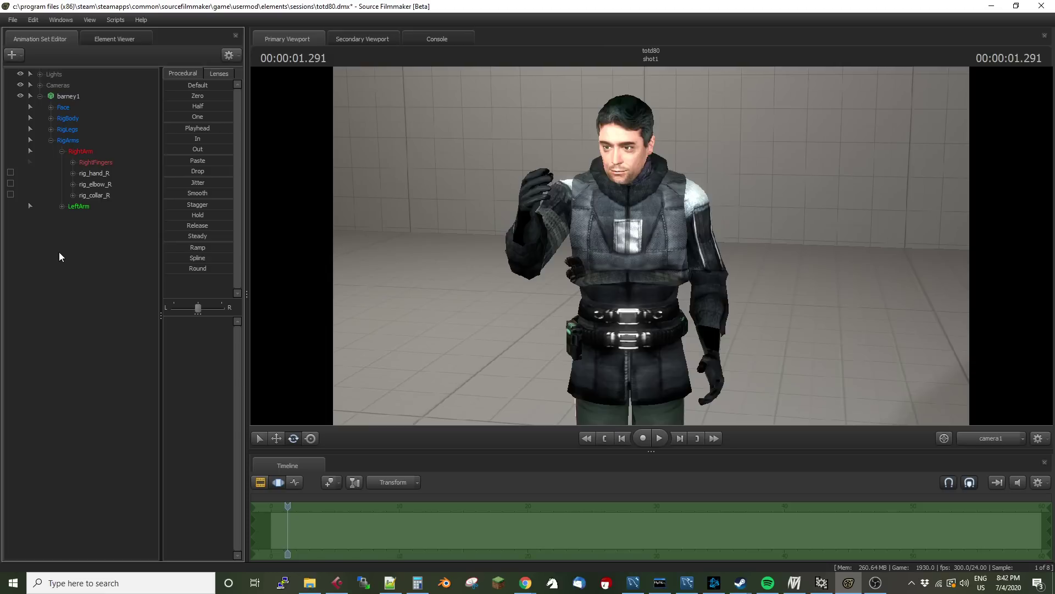
{"action": "mouse_move", "coordinate": [123, 203]}
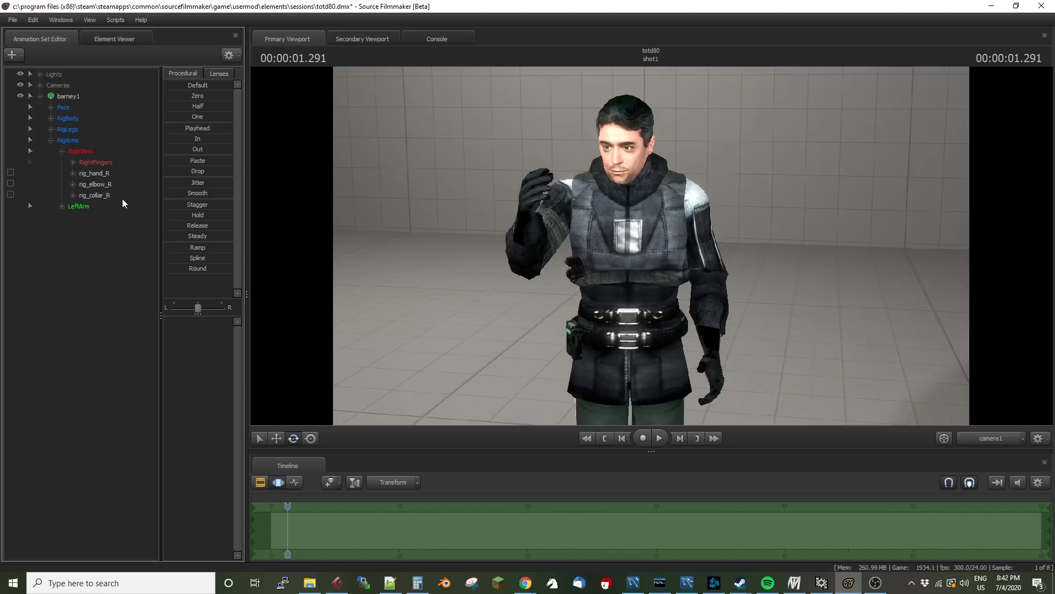
{"action": "mouse_move", "coordinate": [140, 246]}
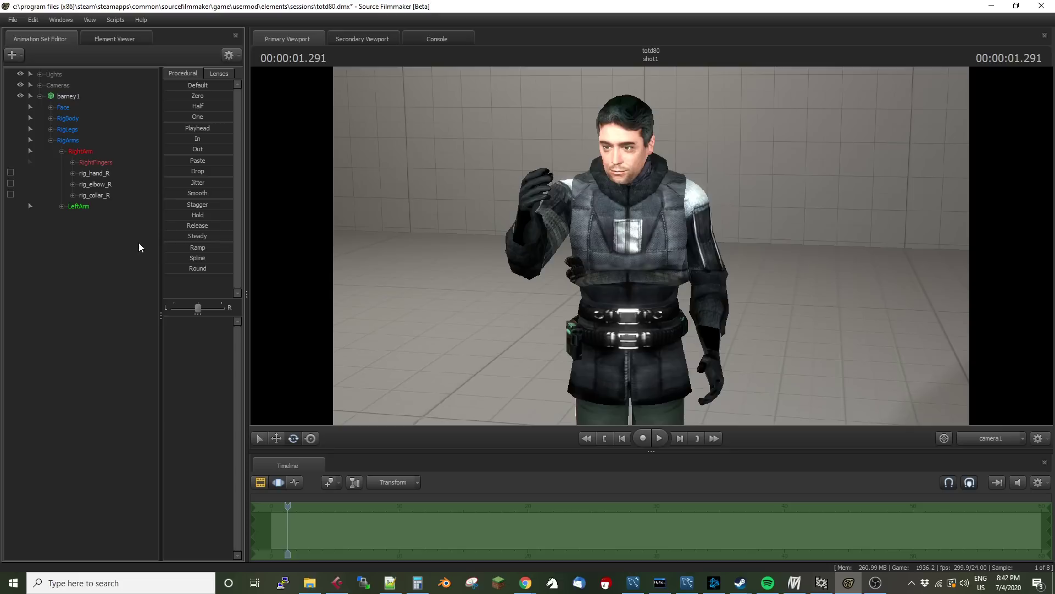
{"action": "mouse_move", "coordinate": [375, 227]}
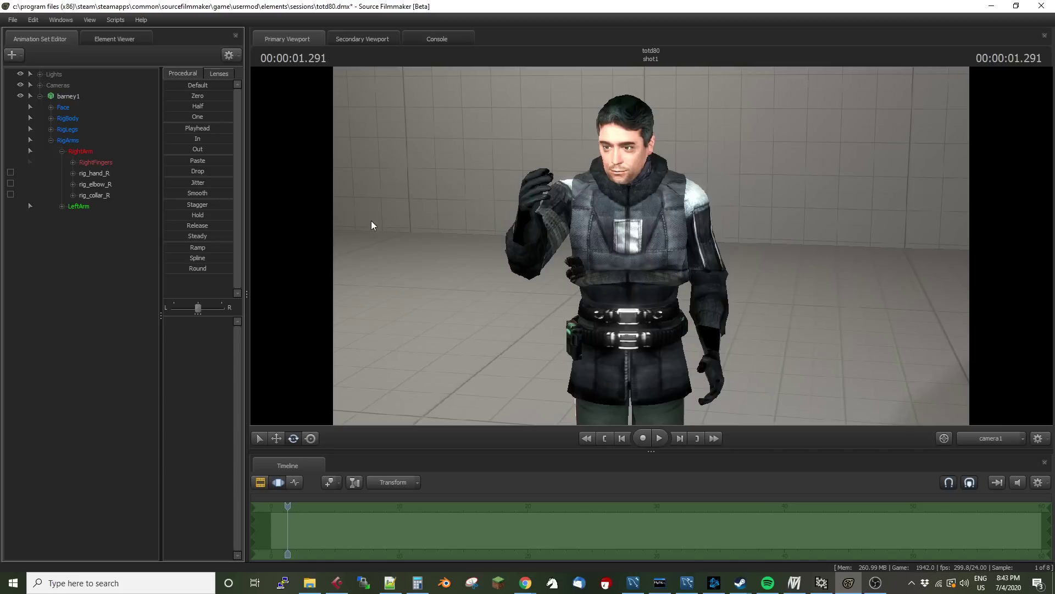
{"action": "mouse_move", "coordinate": [155, 261]}
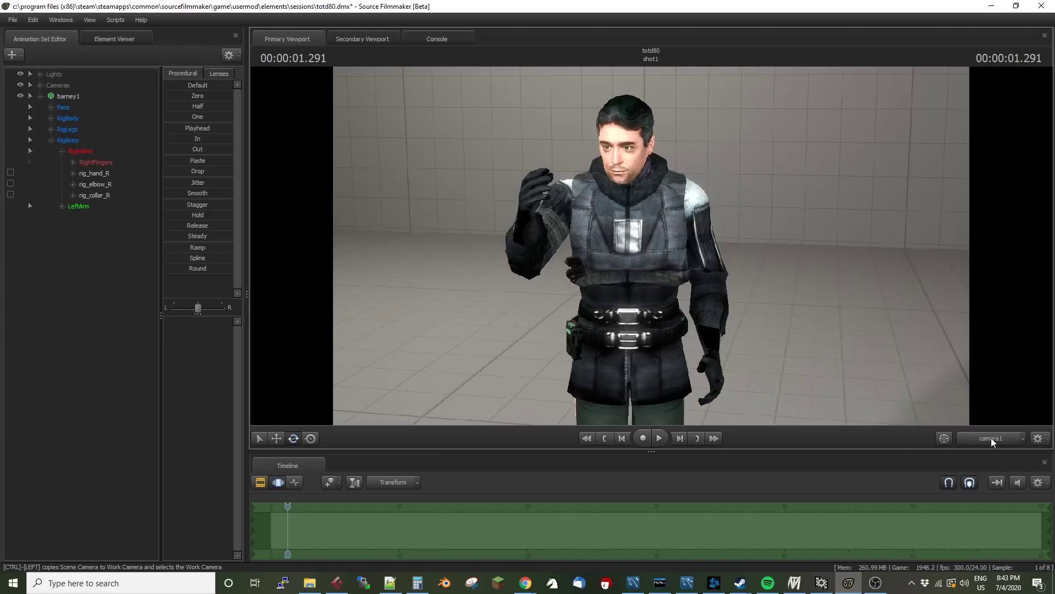
{"action": "left_click", "coordinate": [989, 438]}
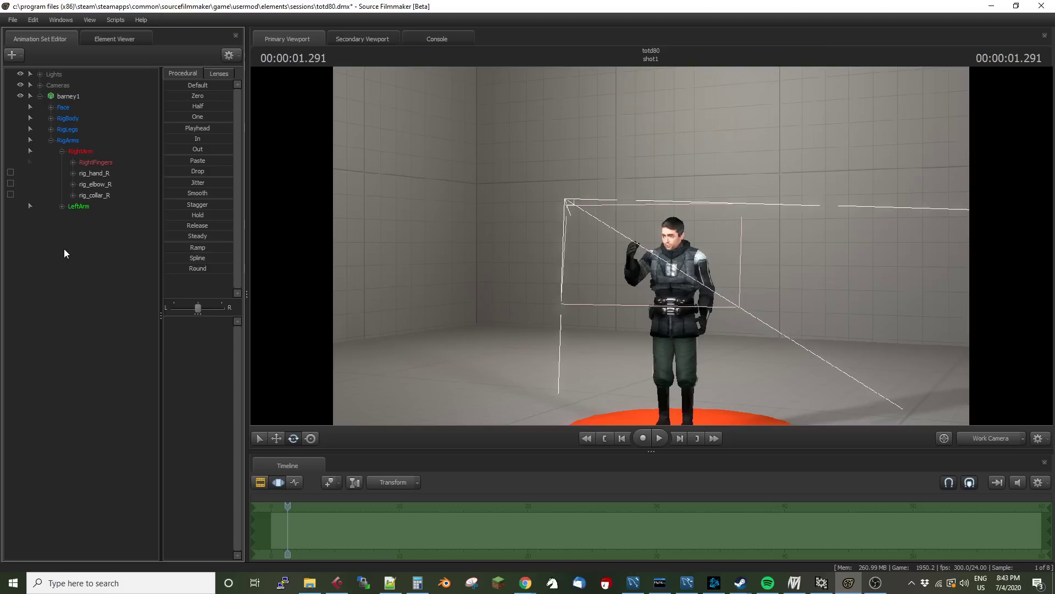
{"action": "left_click", "coordinate": [13, 54]}
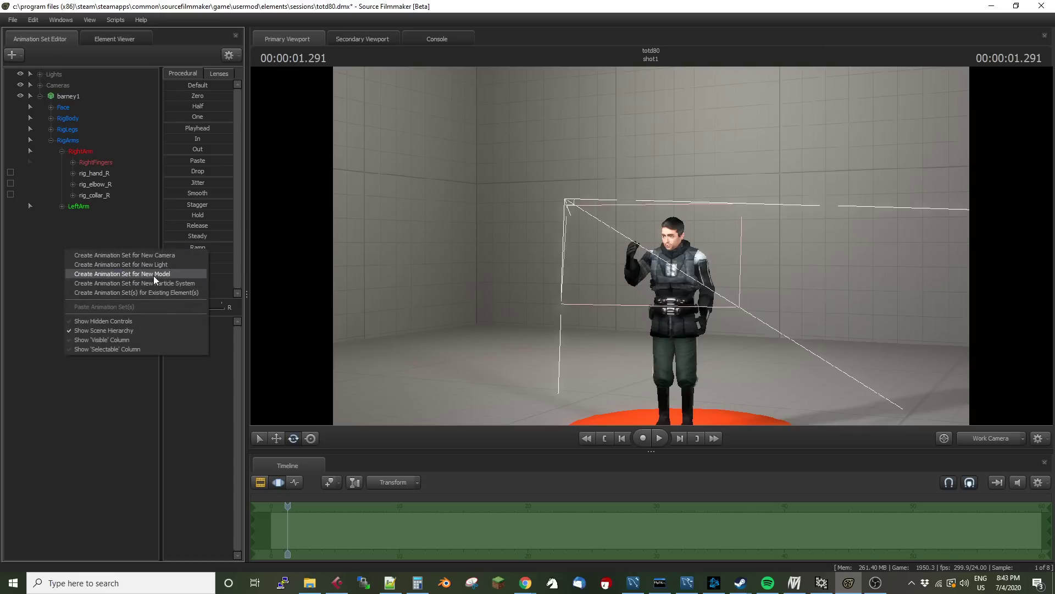
{"action": "left_click", "coordinate": [122, 273]}
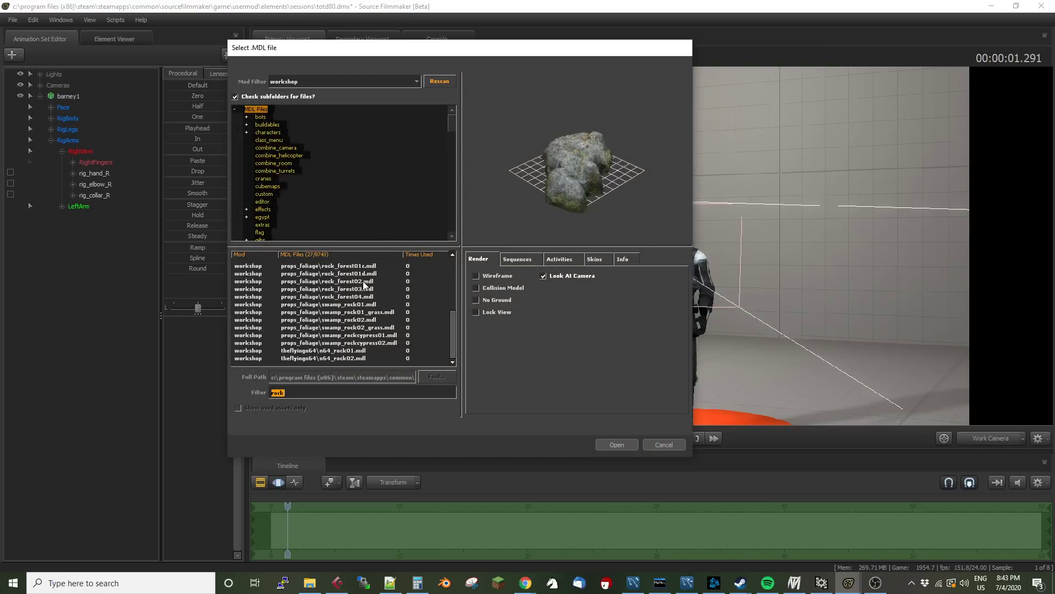
{"action": "left_click", "coordinate": [330, 288]}
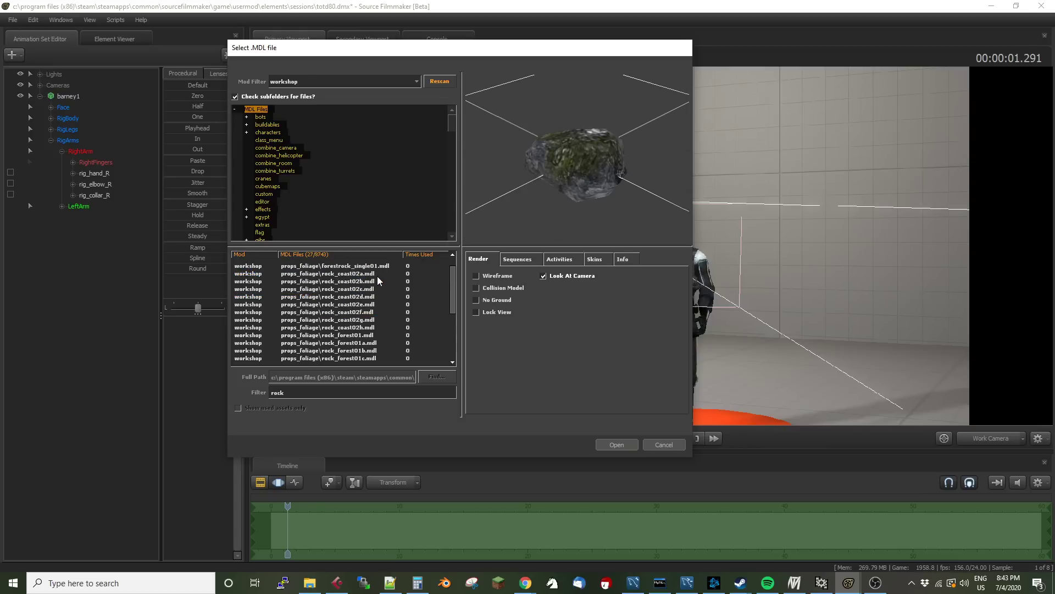
{"action": "left_click", "coordinate": [327, 296]}
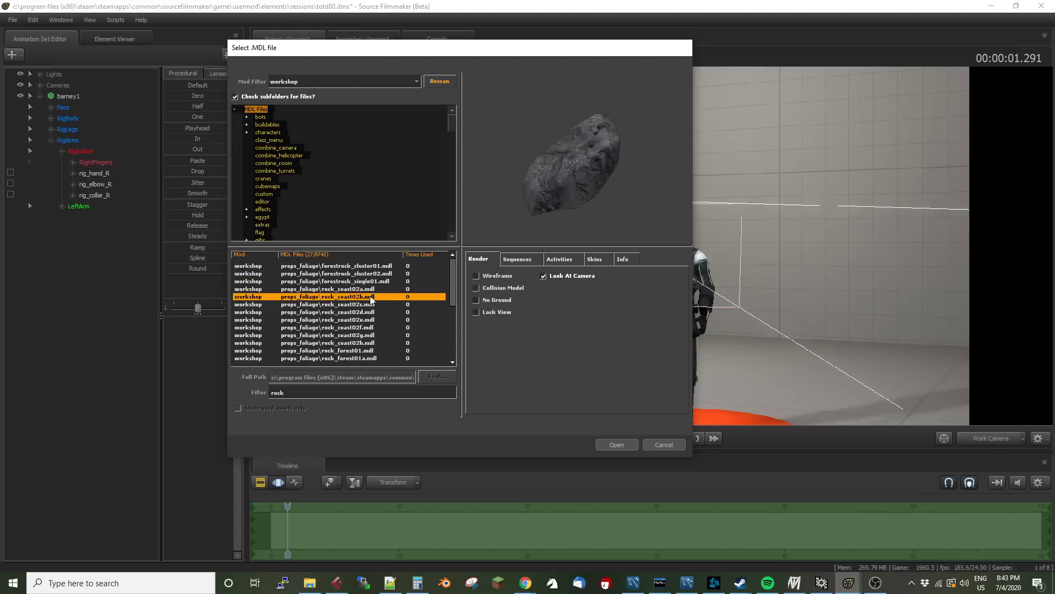
{"action": "left_click", "coordinate": [327, 289]}
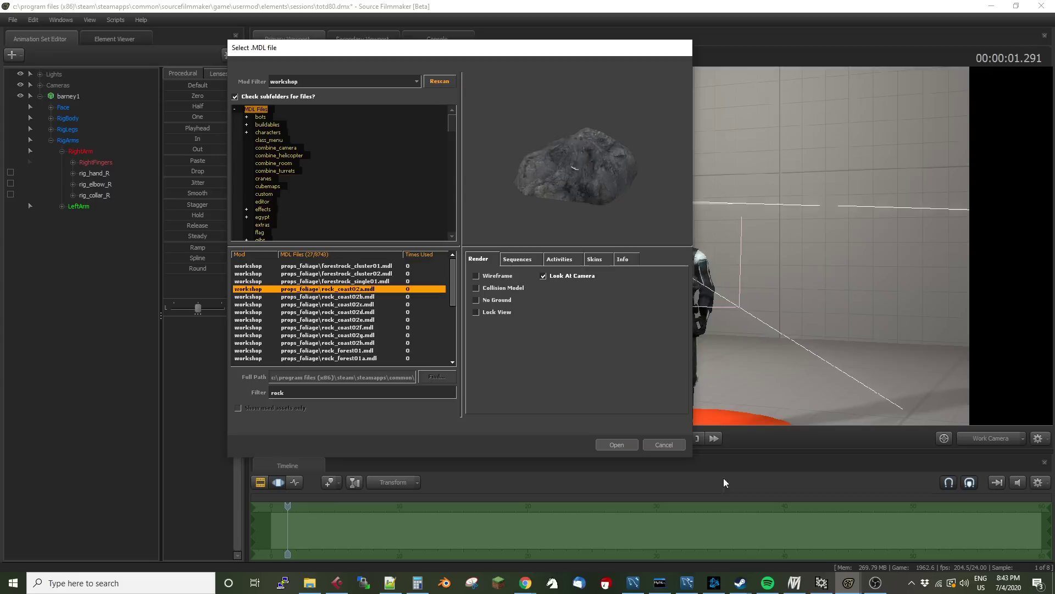
{"action": "left_click", "coordinate": [614, 444]}
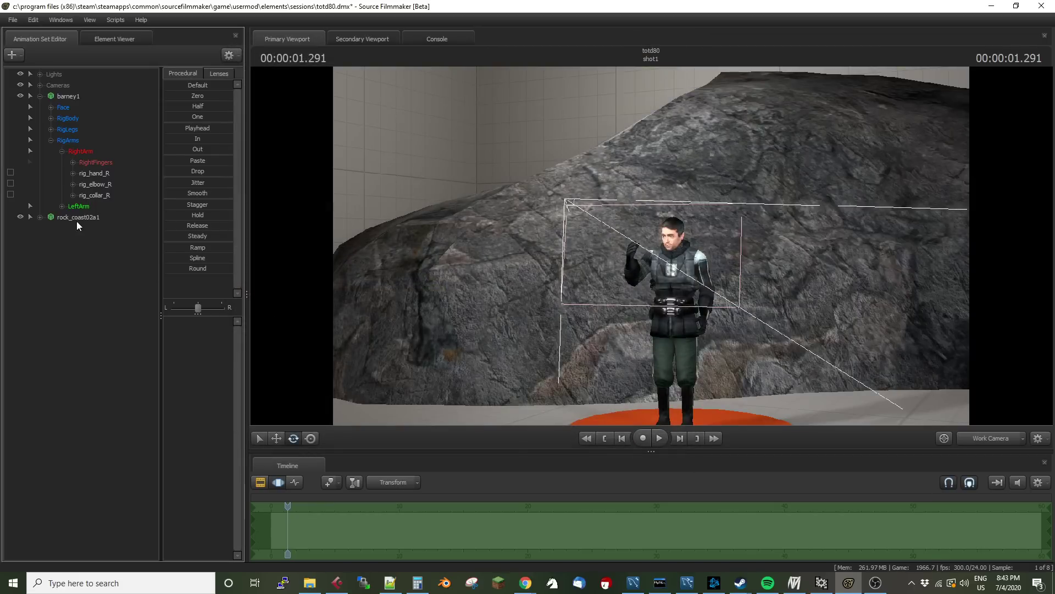
Step: Add a scale control to rock_coast02a1 with maximum and default set to 0.5
{"action": "right_click", "coordinate": [77, 216]}
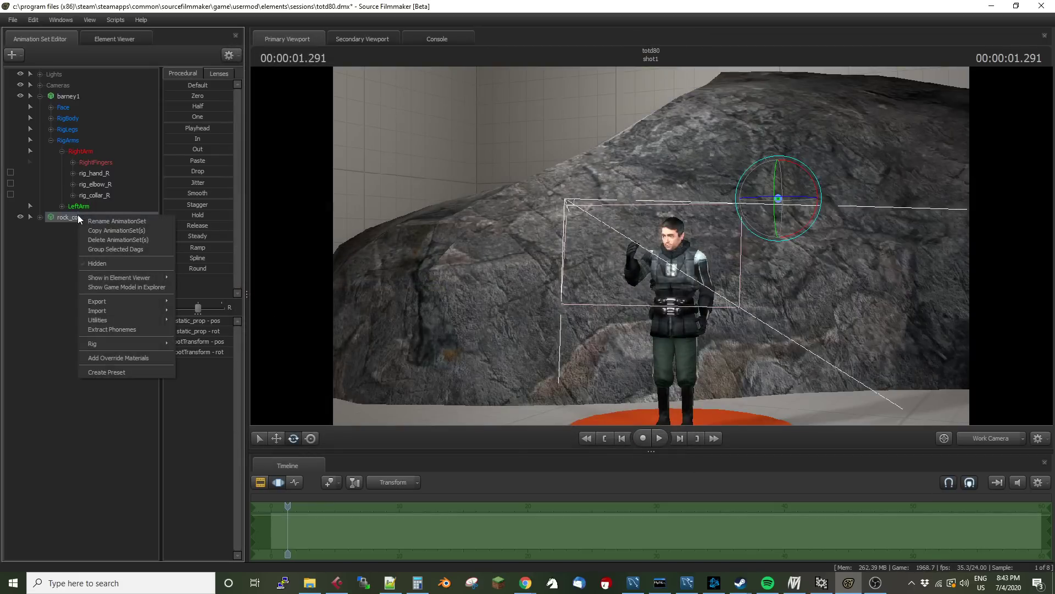
{"action": "left_click", "coordinate": [98, 320]}
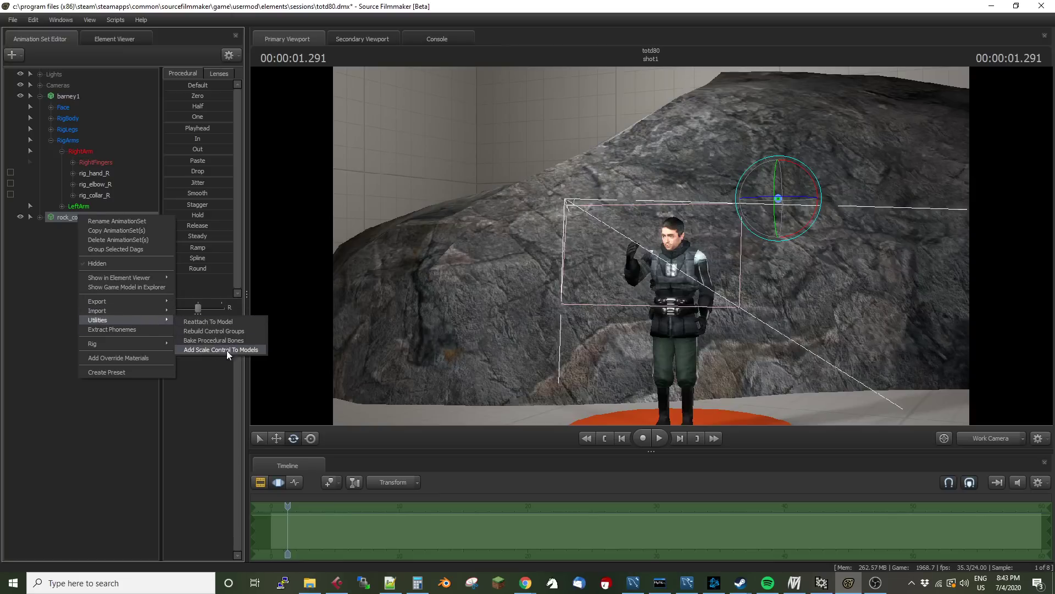
{"action": "mouse_move", "coordinate": [255, 355]}
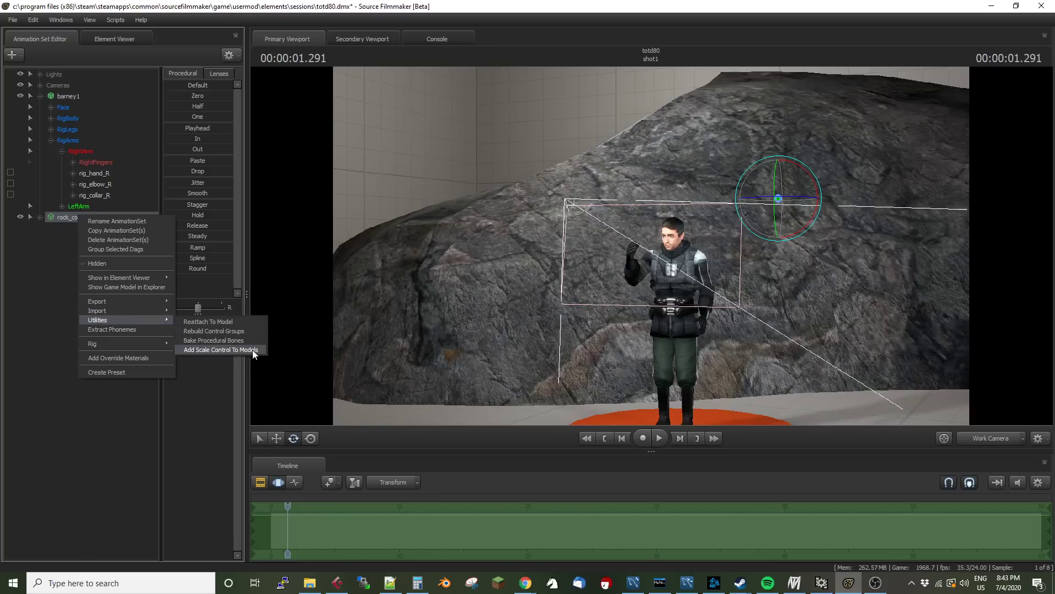
{"action": "left_click", "coordinate": [219, 350]}
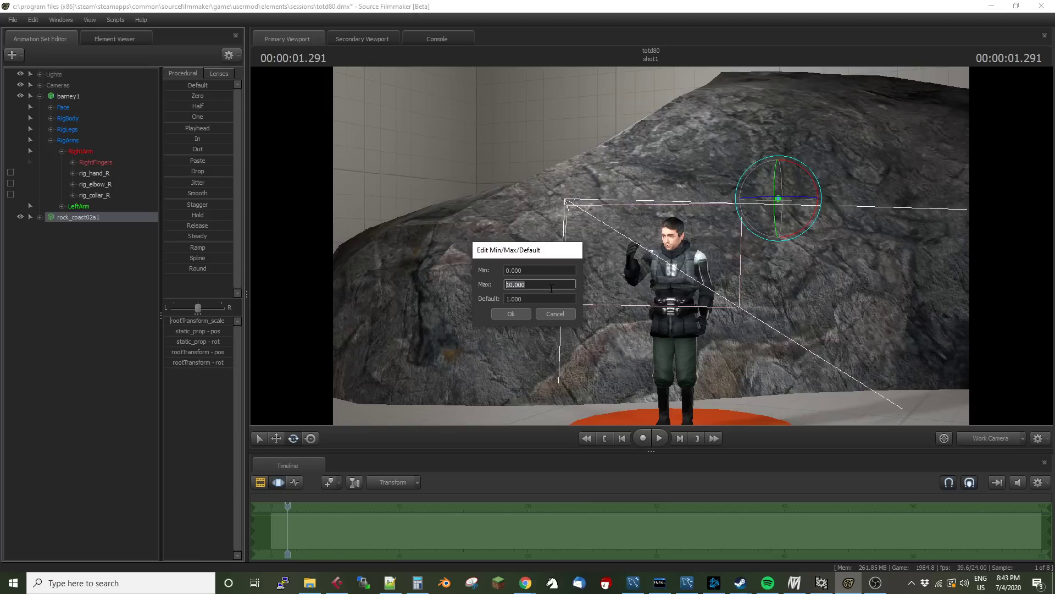
{"action": "type", "text": "0.5"}
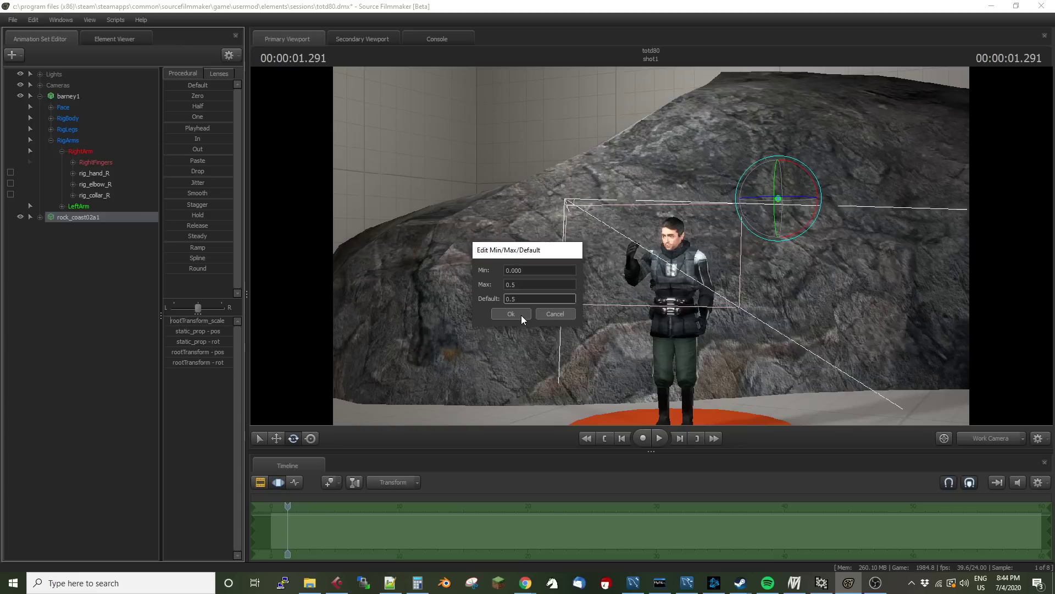
{"action": "left_click", "coordinate": [511, 314]}
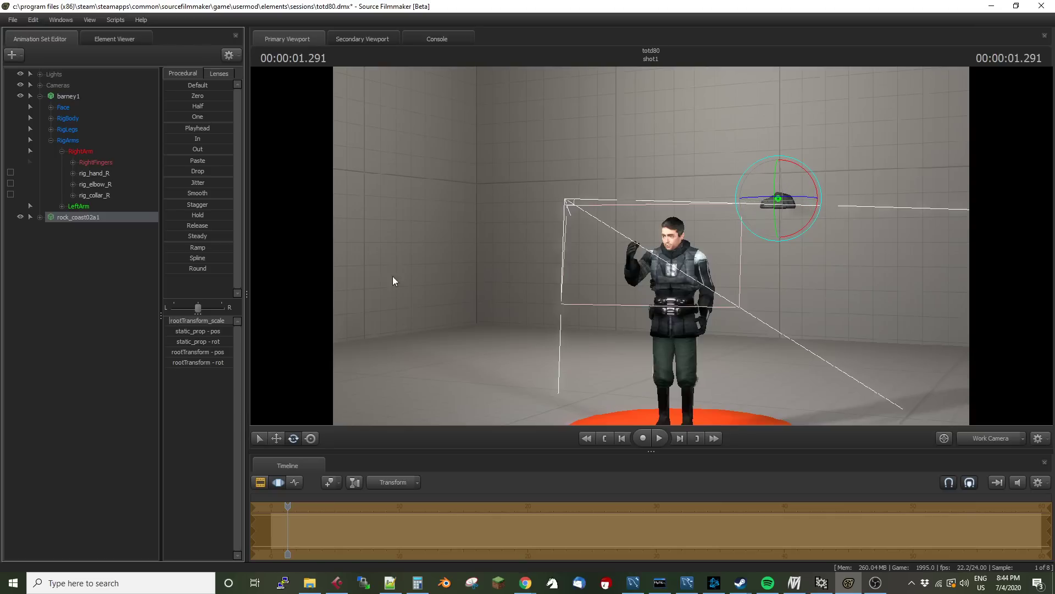
Step: Expand the rock's Body and static_prop controls, select rootTransform, and place it at Barney's right hand
{"action": "left_click", "coordinate": [42, 216]}
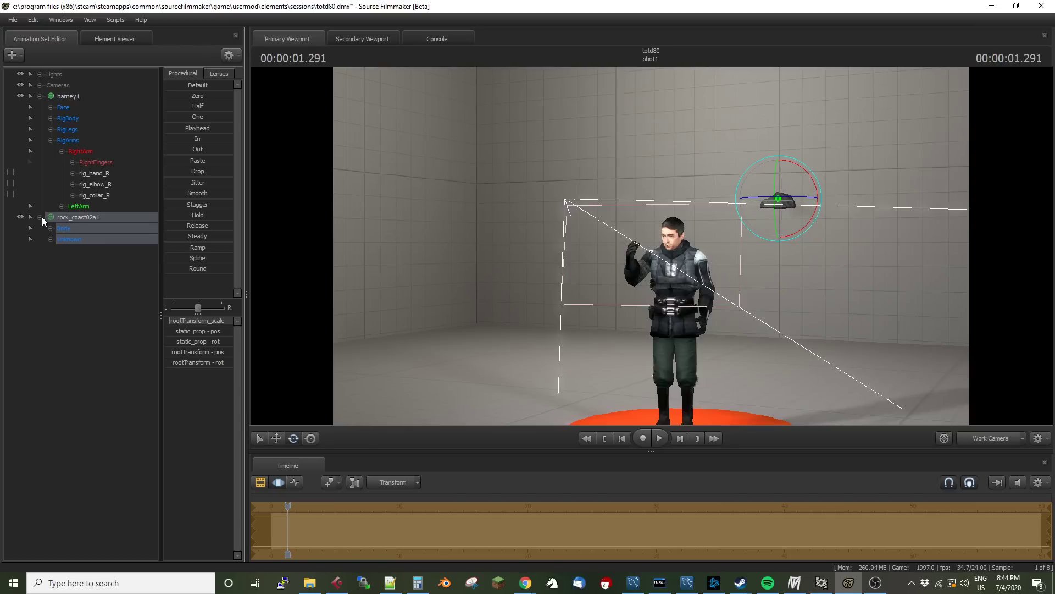
{"action": "left_click", "coordinate": [62, 228]}
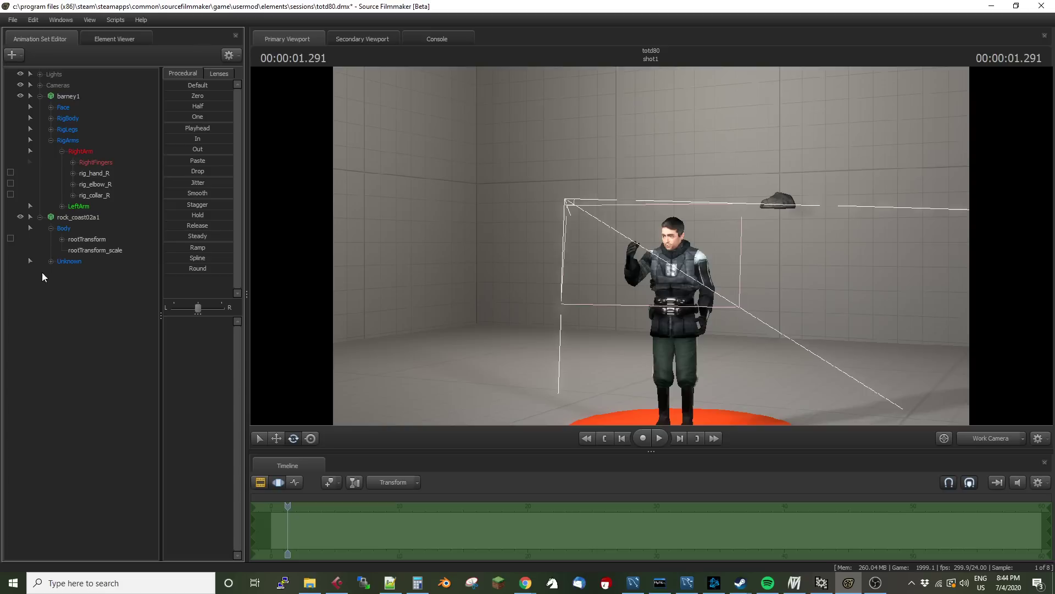
{"action": "left_click", "coordinate": [30, 261]}
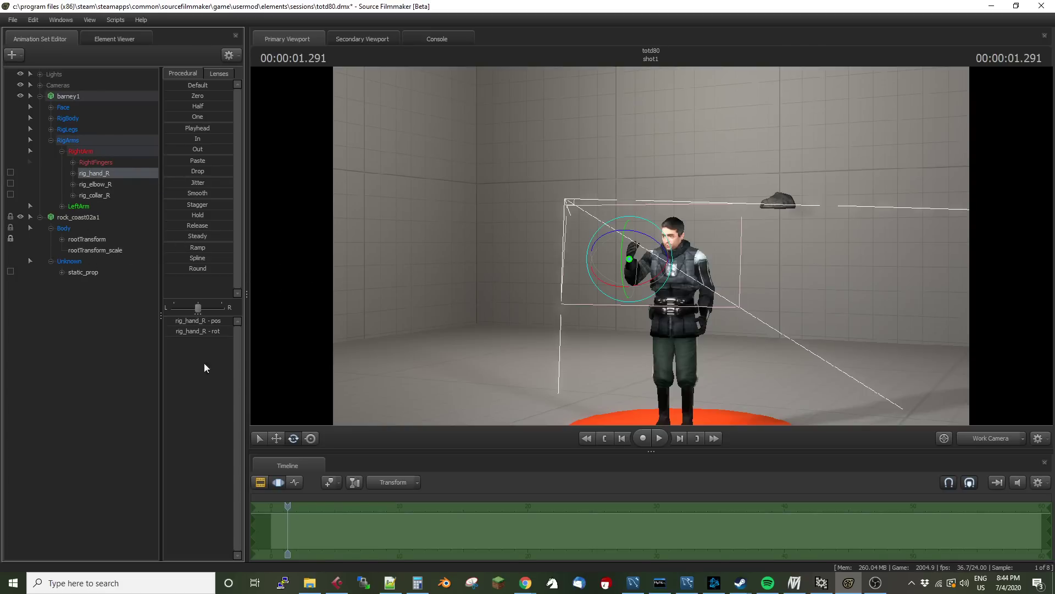
{"action": "left_click", "coordinate": [78, 216]}
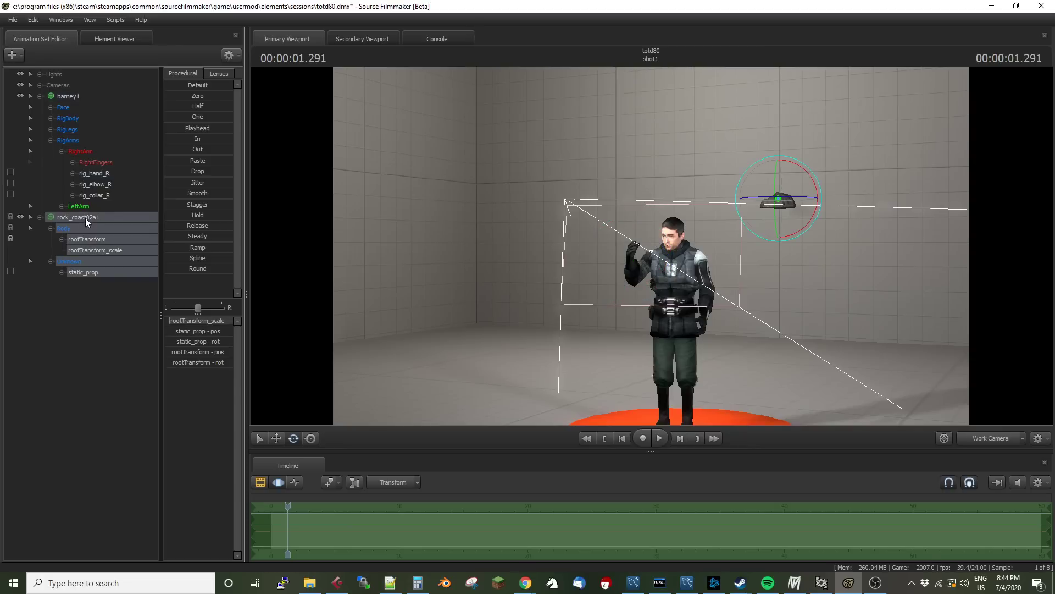
{"action": "left_click", "coordinate": [64, 227]}
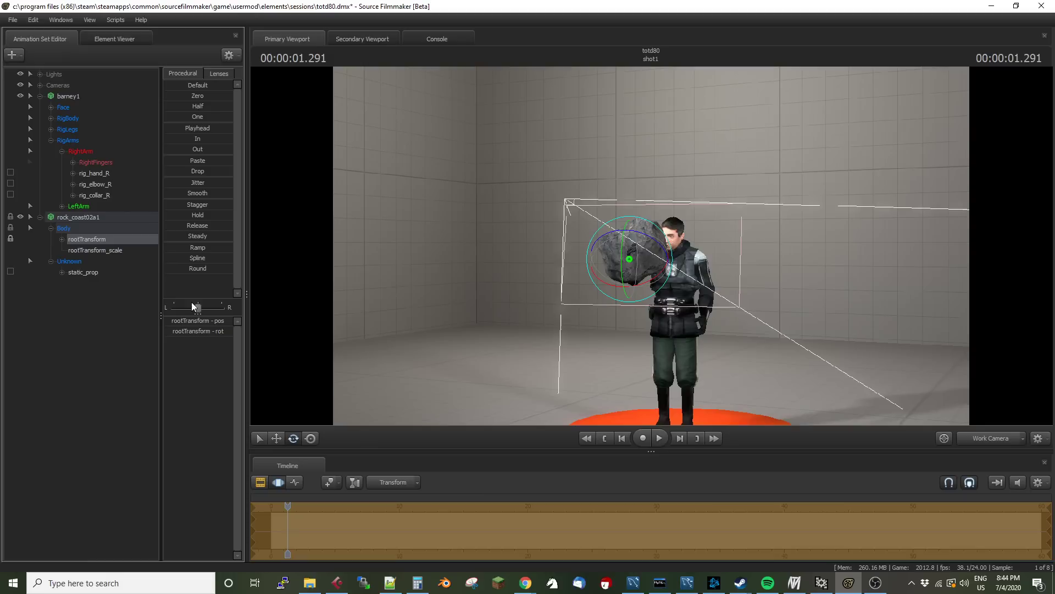
{"action": "left_click", "coordinate": [95, 250]}
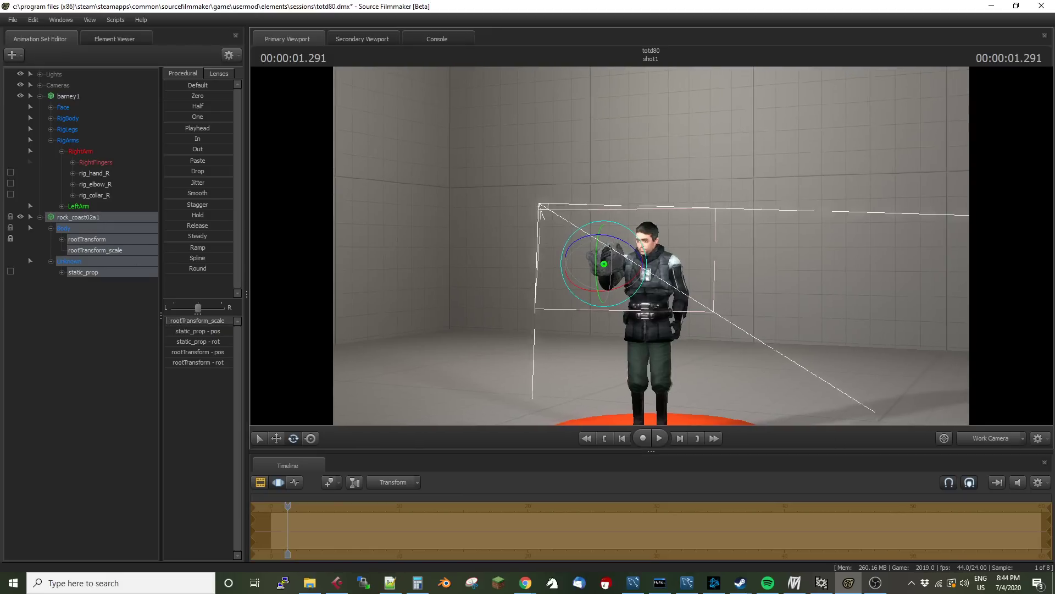
{"action": "left_click", "coordinate": [990, 437]}
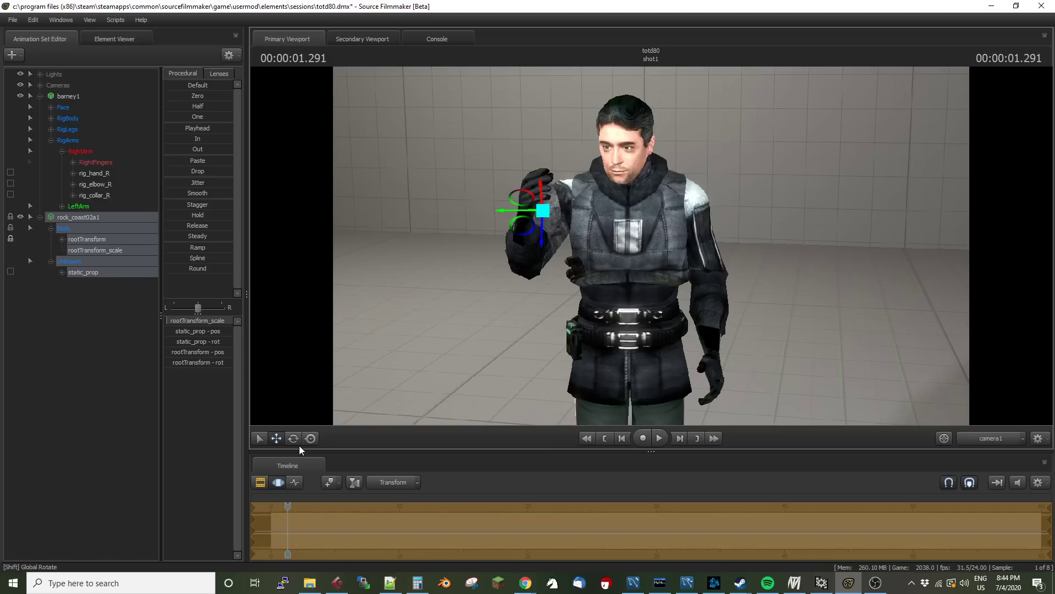
Step: Rotate and move the rock into Barney's right palm, then select rig_hand_R
{"action": "left_click", "coordinate": [293, 438]}
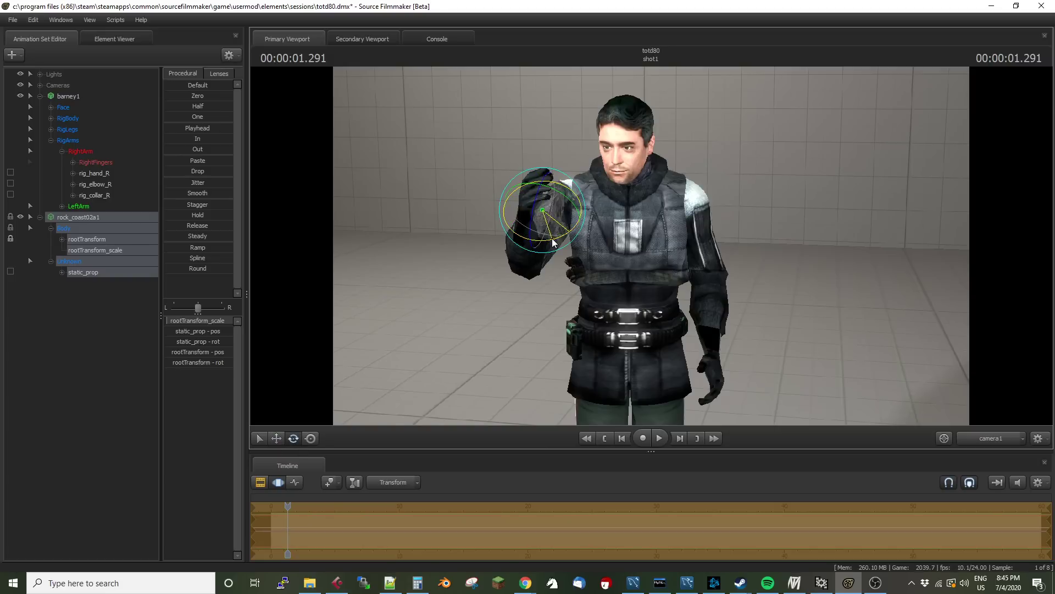
{"action": "left_click", "coordinate": [990, 438]}
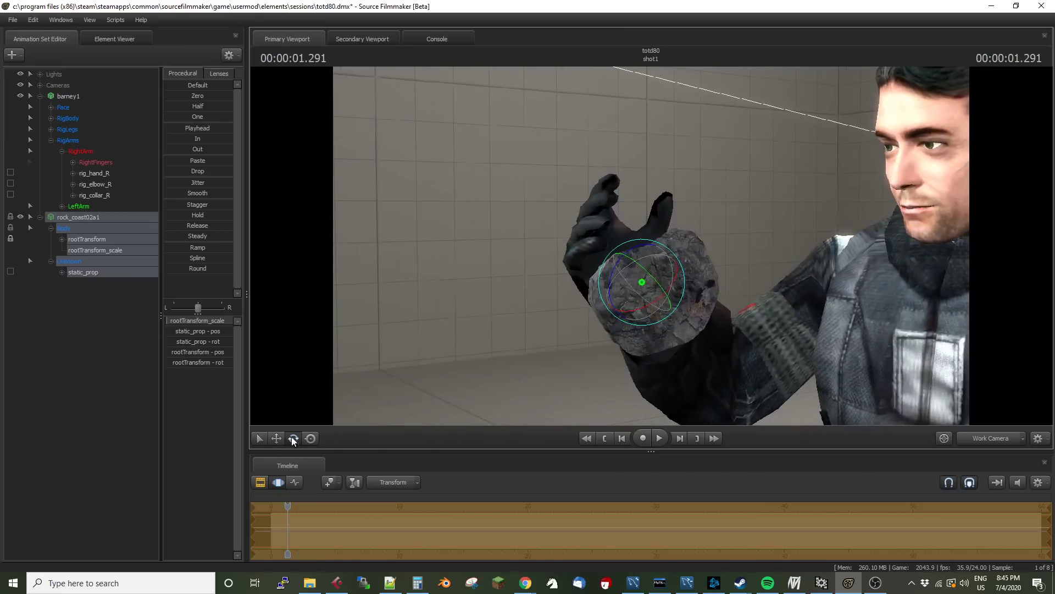
{"action": "left_click", "coordinate": [293, 437]}
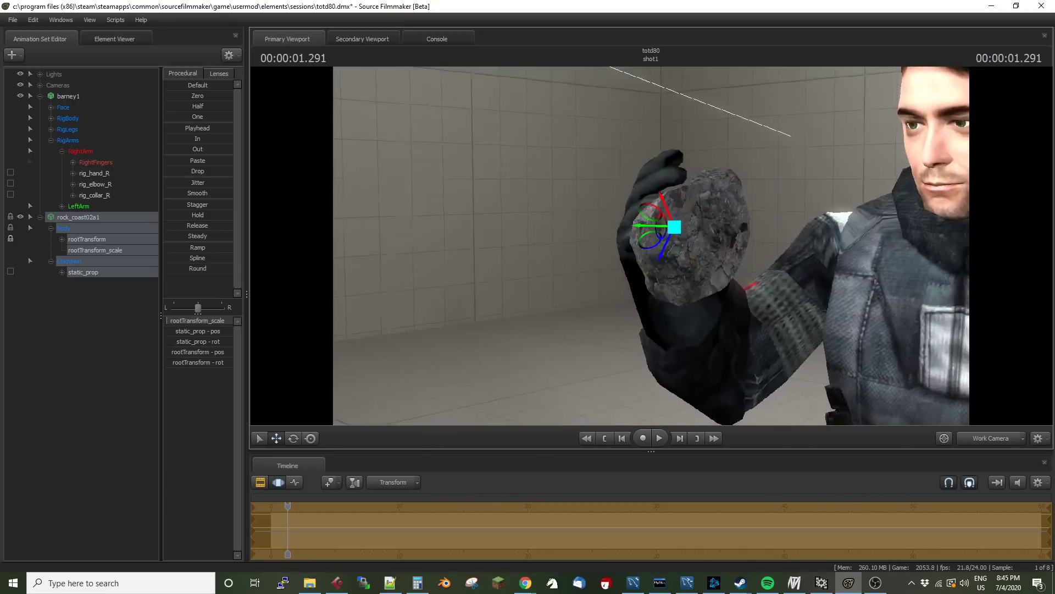
{"action": "left_click", "coordinate": [293, 437]}
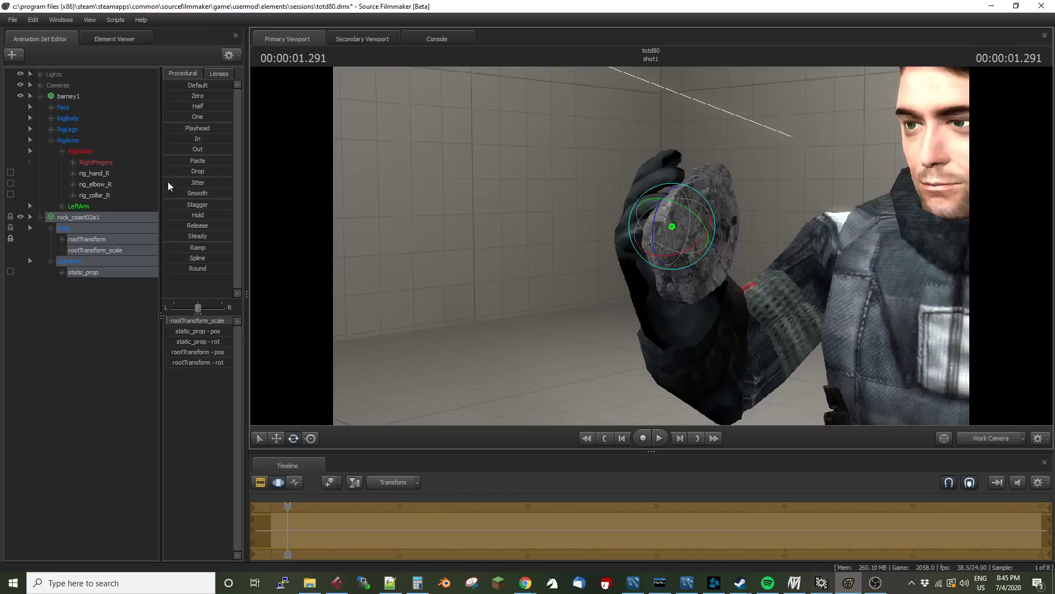
{"action": "left_click", "coordinate": [93, 173]}
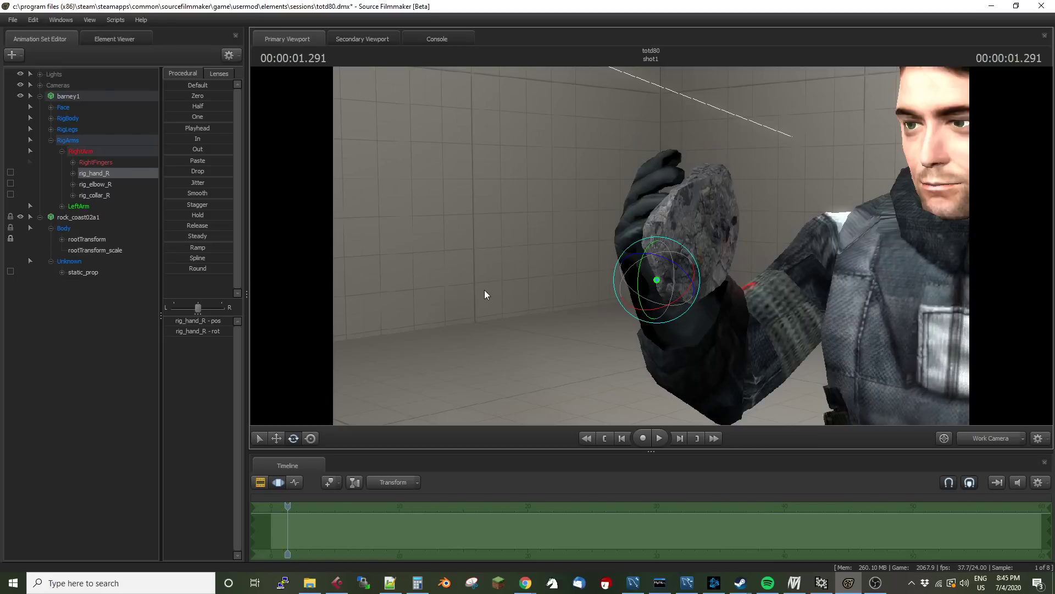
{"action": "mouse_move", "coordinate": [484, 291]}
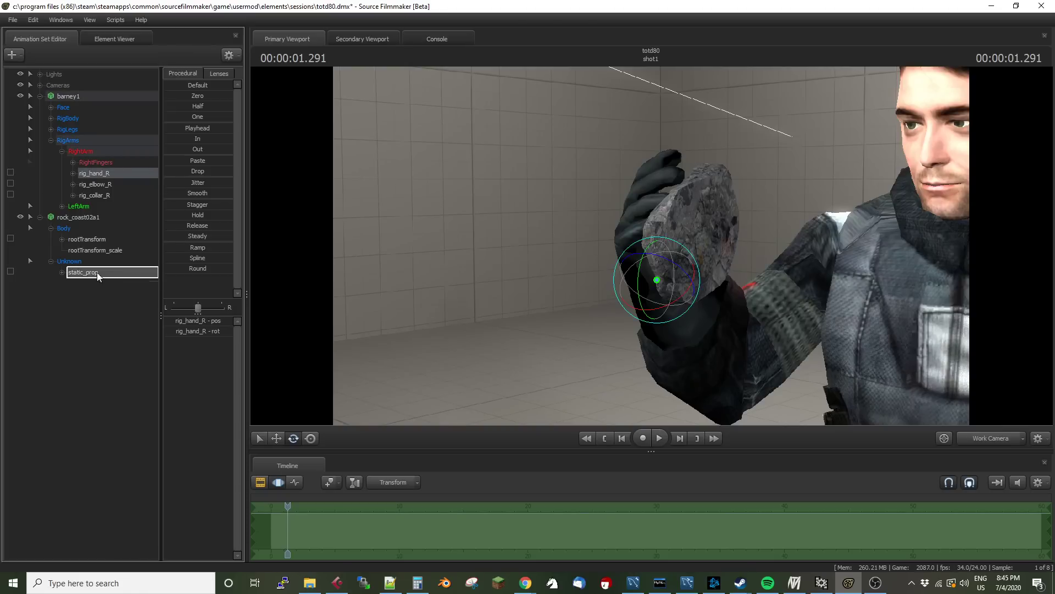
Step: Expand the rock's static_prop to show its pos and rot parts
{"action": "left_click", "coordinate": [61, 272]}
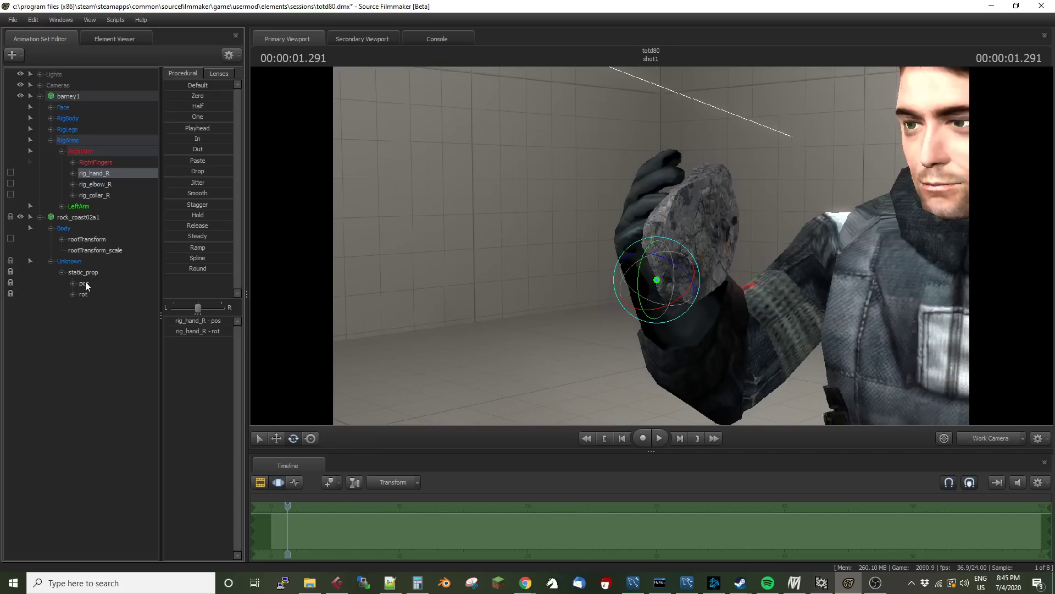
{"action": "mouse_move", "coordinate": [186, 227]}
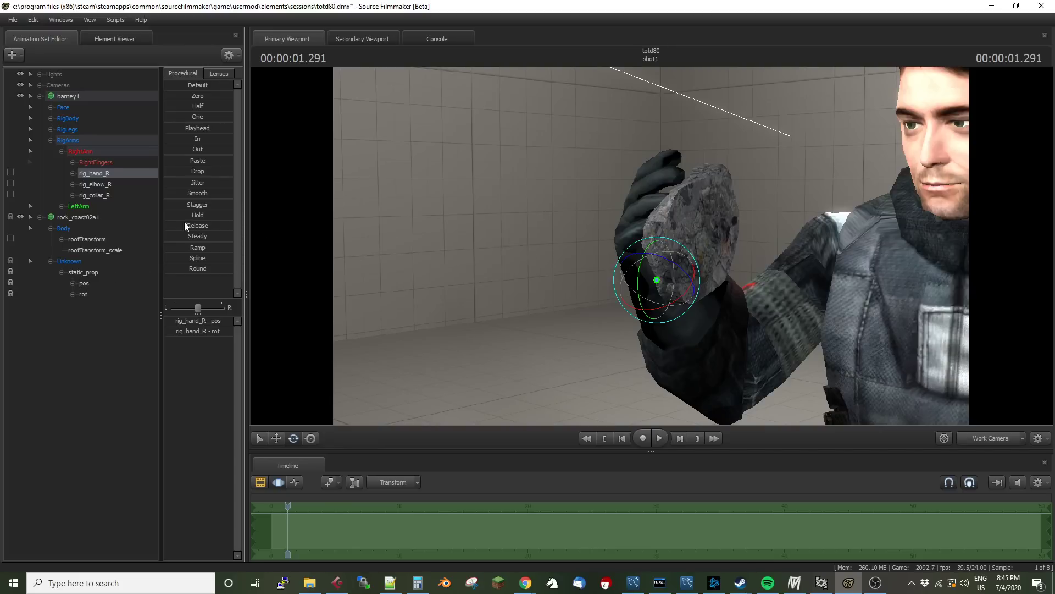
{"action": "mouse_move", "coordinate": [567, 286]}
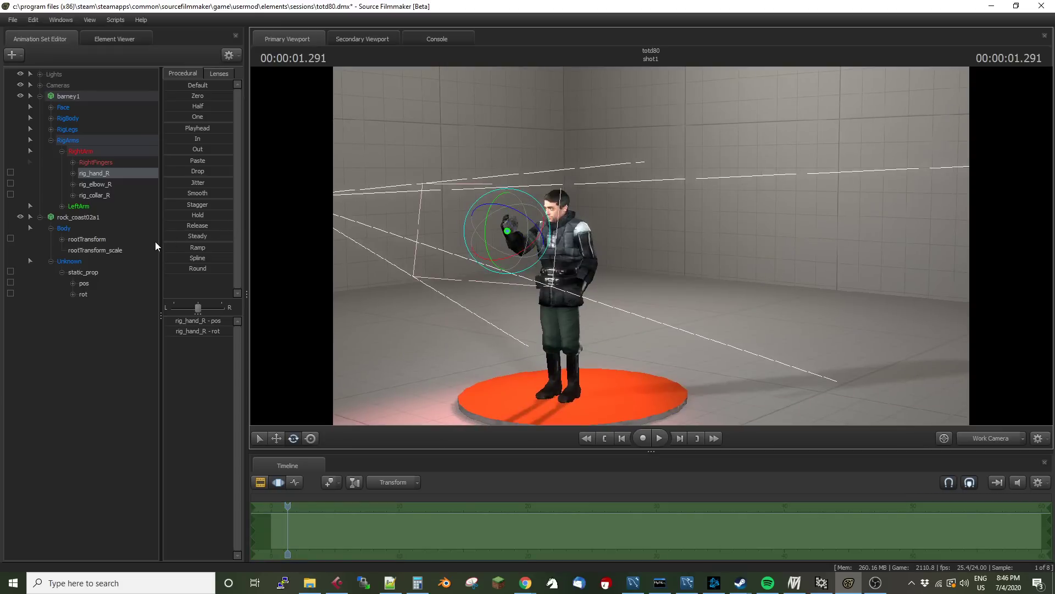
{"action": "mouse_move", "coordinate": [98, 179]}
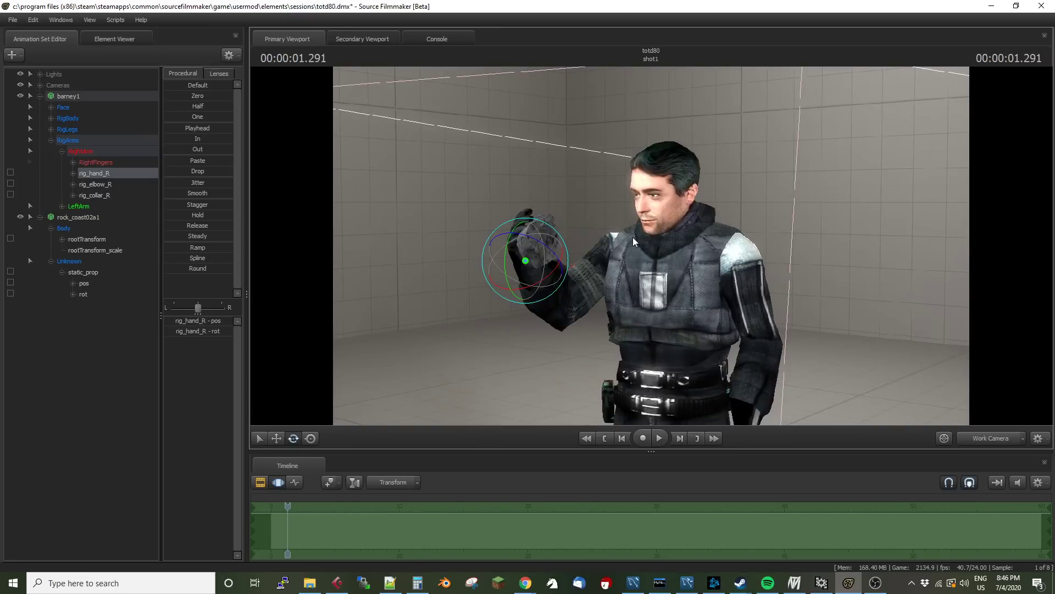
{"action": "mouse_move", "coordinate": [110, 185]}
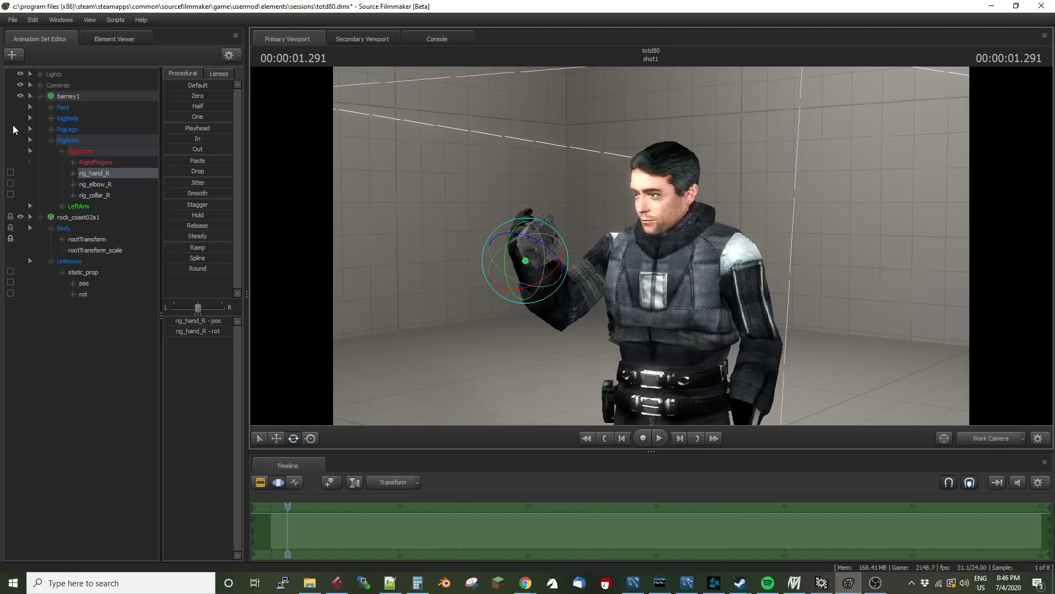
{"action": "mouse_move", "coordinate": [113, 304]}
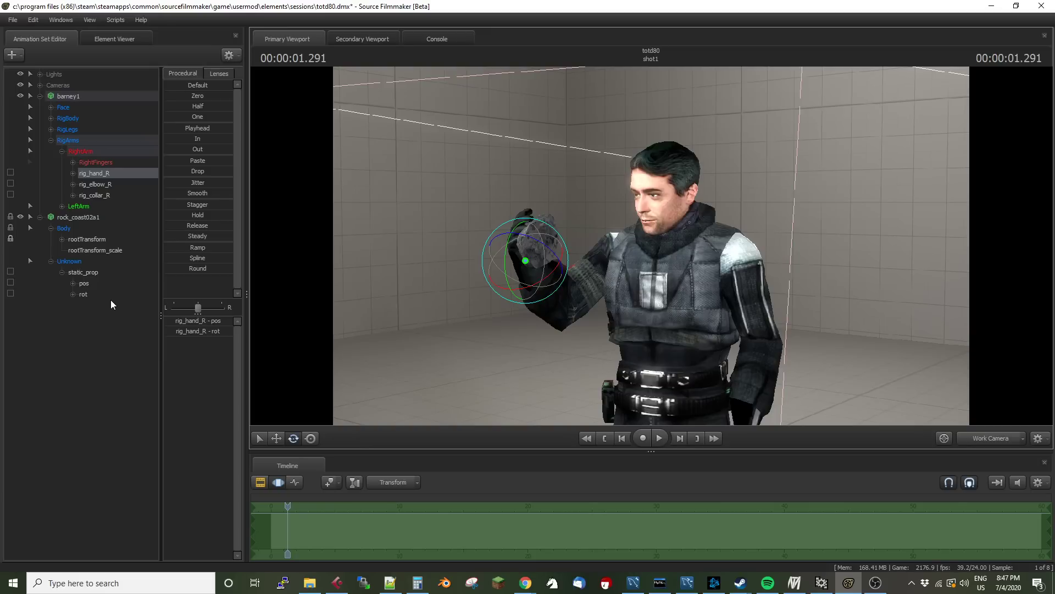
{"action": "mouse_move", "coordinate": [37, 254]}
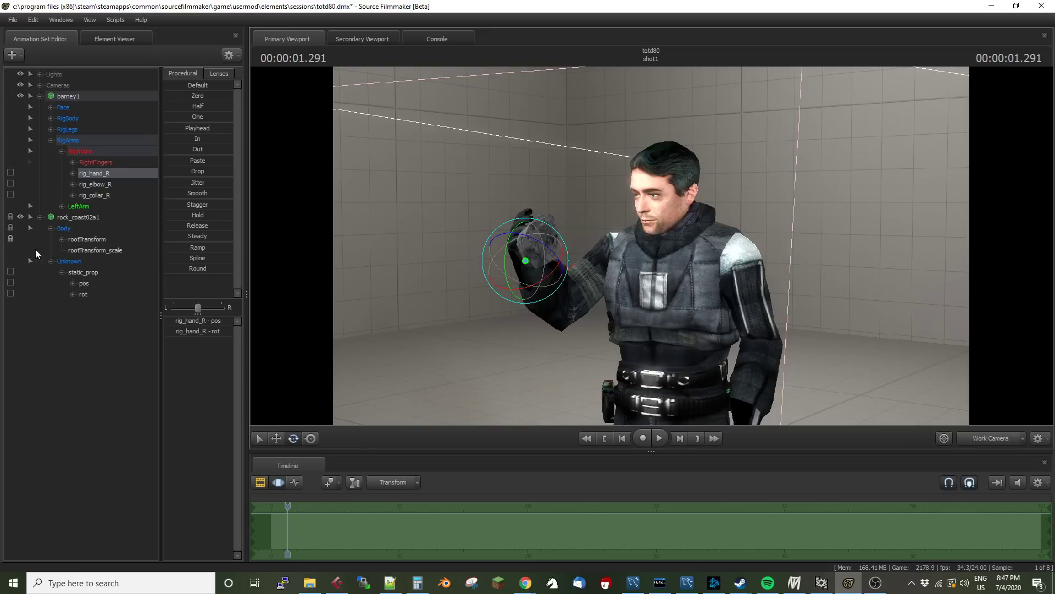
{"action": "left_click", "coordinate": [63, 228]}
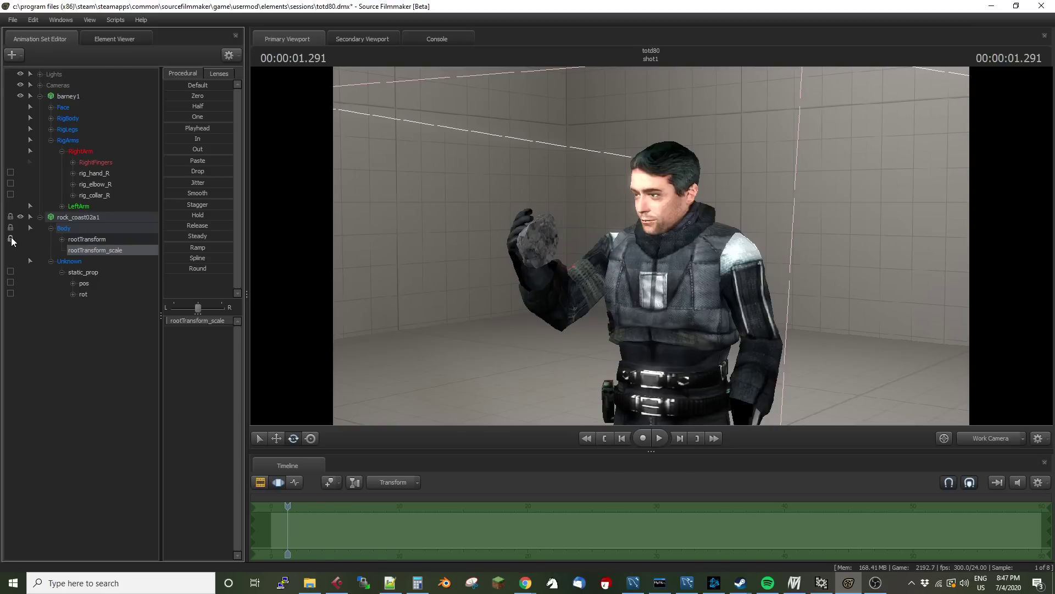
{"action": "left_click", "coordinate": [94, 174]}
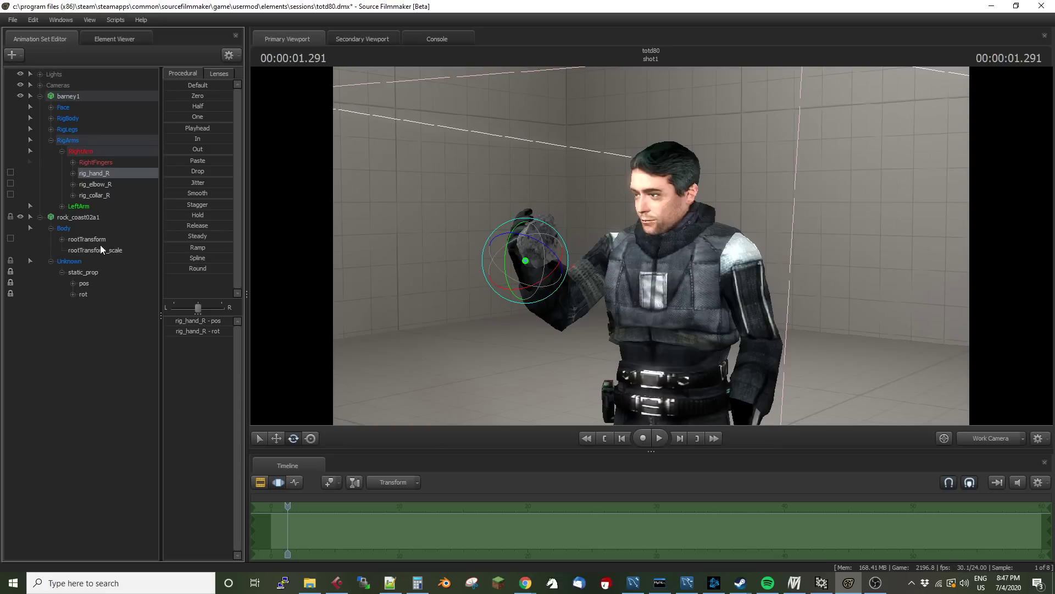
{"action": "mouse_move", "coordinate": [98, 256]}
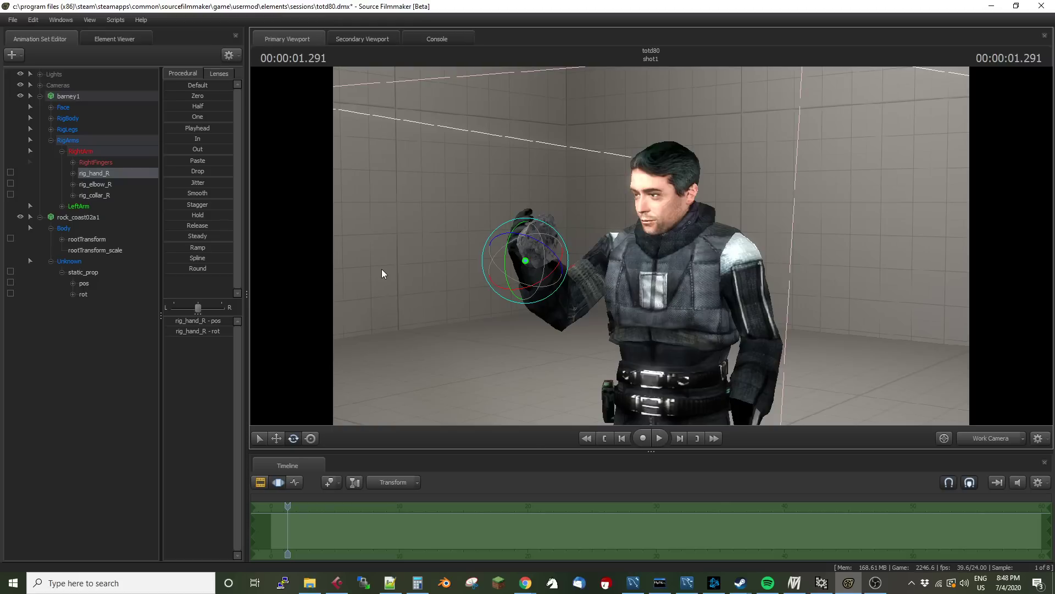
{"action": "mouse_move", "coordinate": [183, 293]}
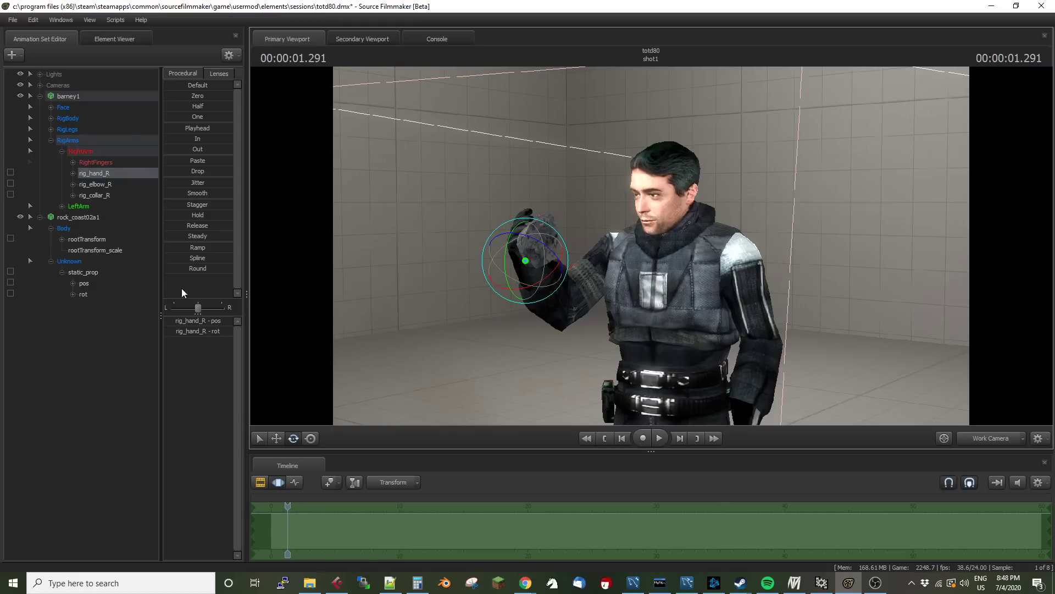
Step: Add a scale control to the rock's static_prop and select the new static_prop_scale
{"action": "left_click", "coordinate": [82, 272]}
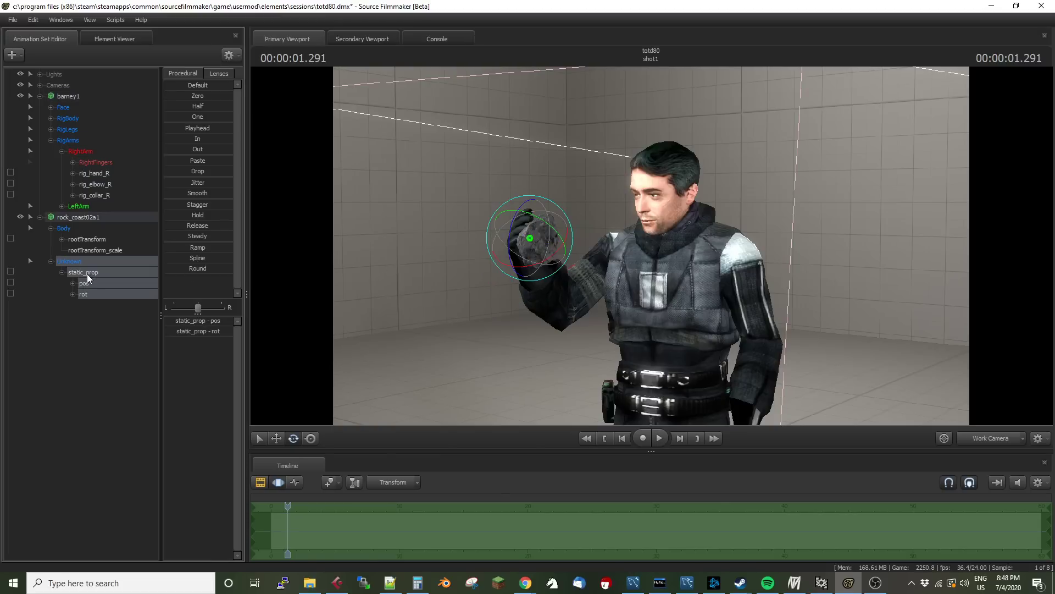
{"action": "right_click", "coordinate": [71, 261]}
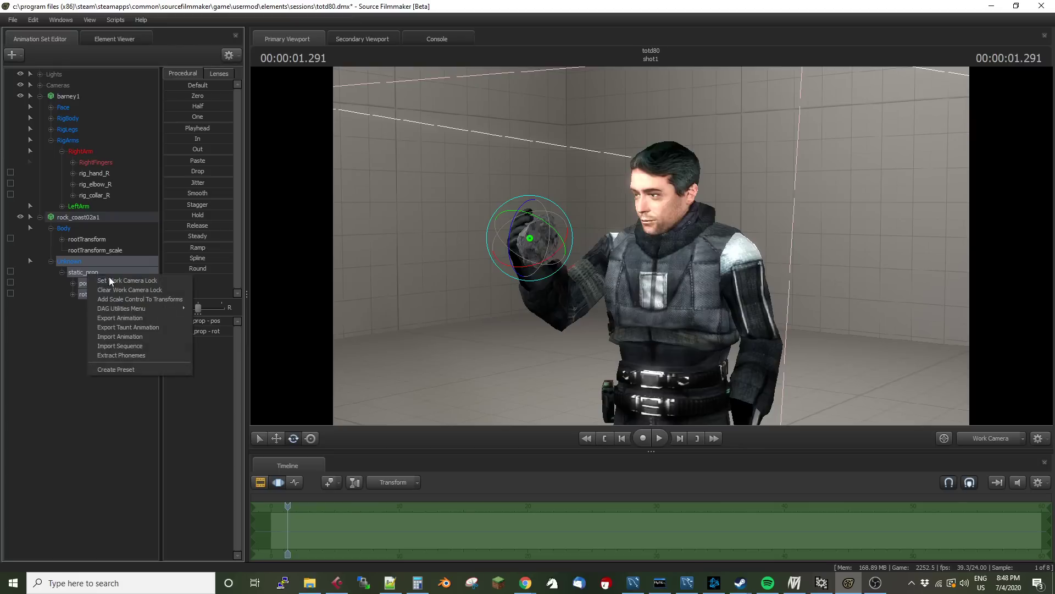
{"action": "mouse_move", "coordinate": [140, 303]}
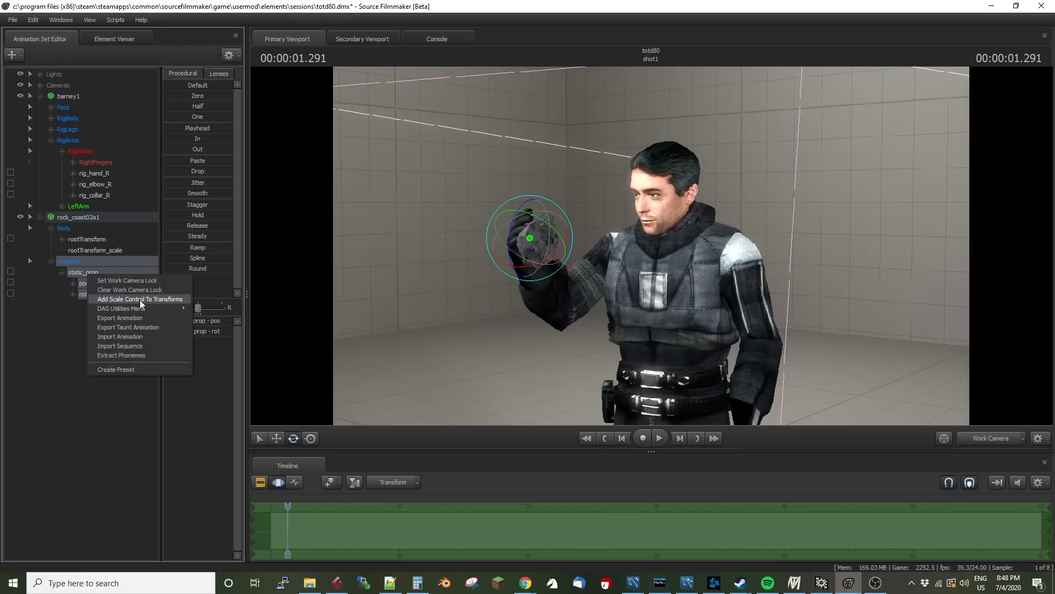
{"action": "left_click", "coordinate": [139, 299]}
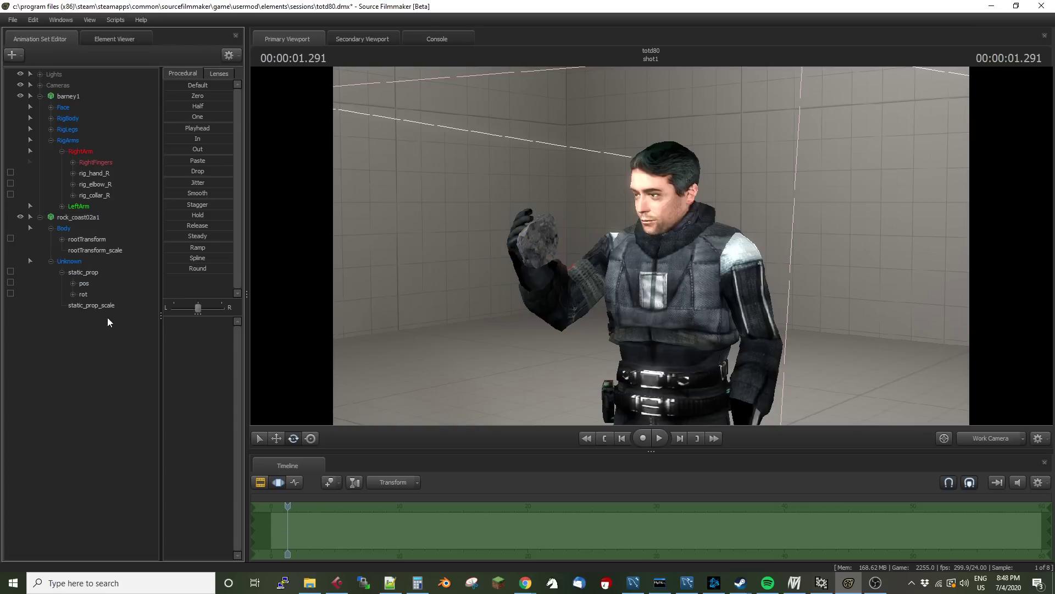
{"action": "mouse_move", "coordinate": [114, 276]}
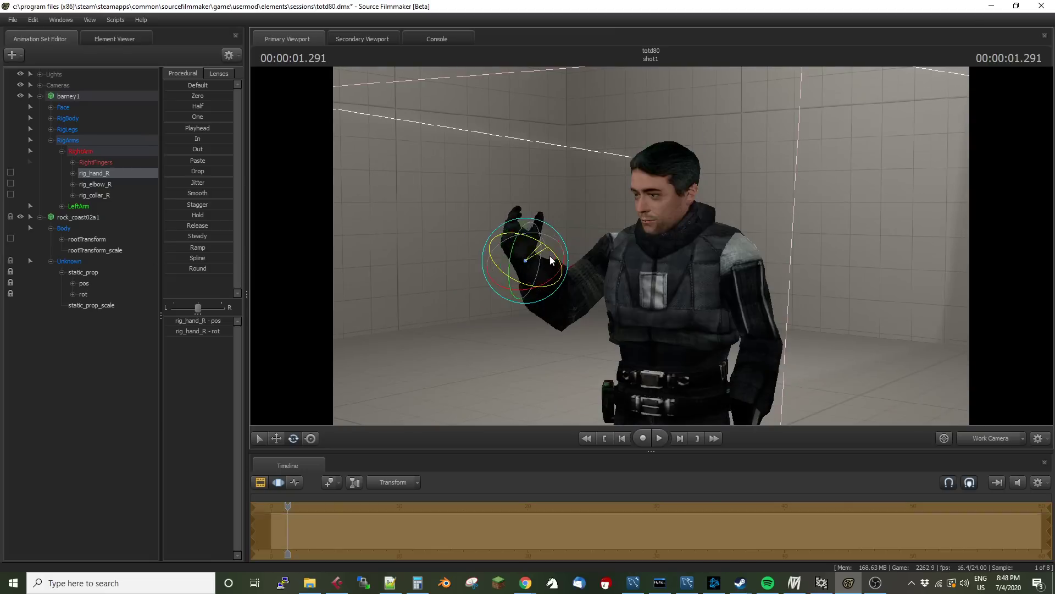
{"action": "left_click", "coordinate": [90, 305]}
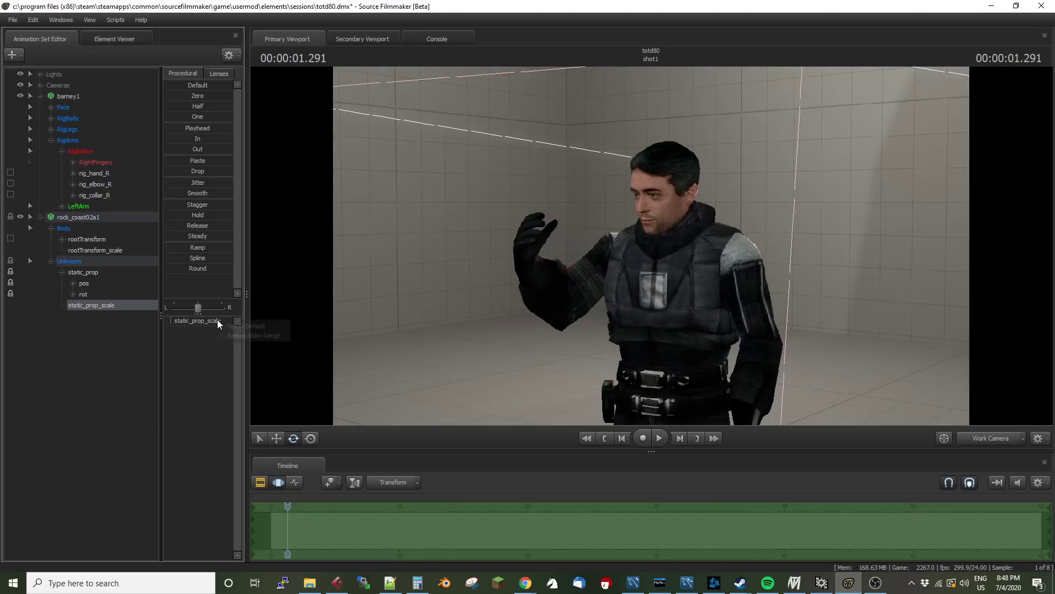
Step: Set static_prop_scale's maximum and default to 0.05, then select Barney's rig_hand_R
{"action": "left_click", "coordinate": [257, 335]}
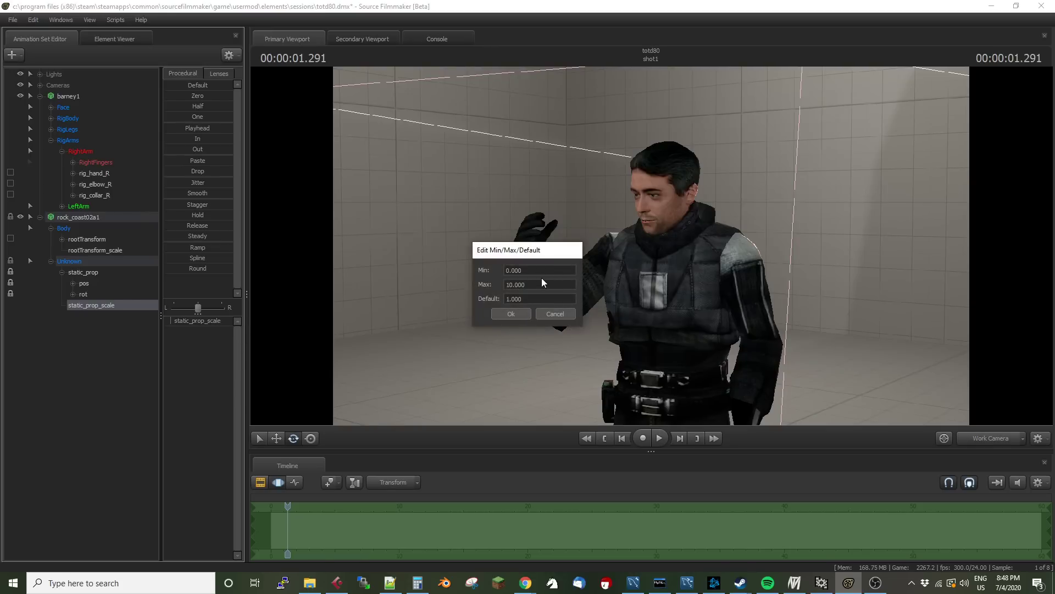
{"action": "triple_click", "coordinate": [539, 284]}
{"action": "type", "text": "0.05"}
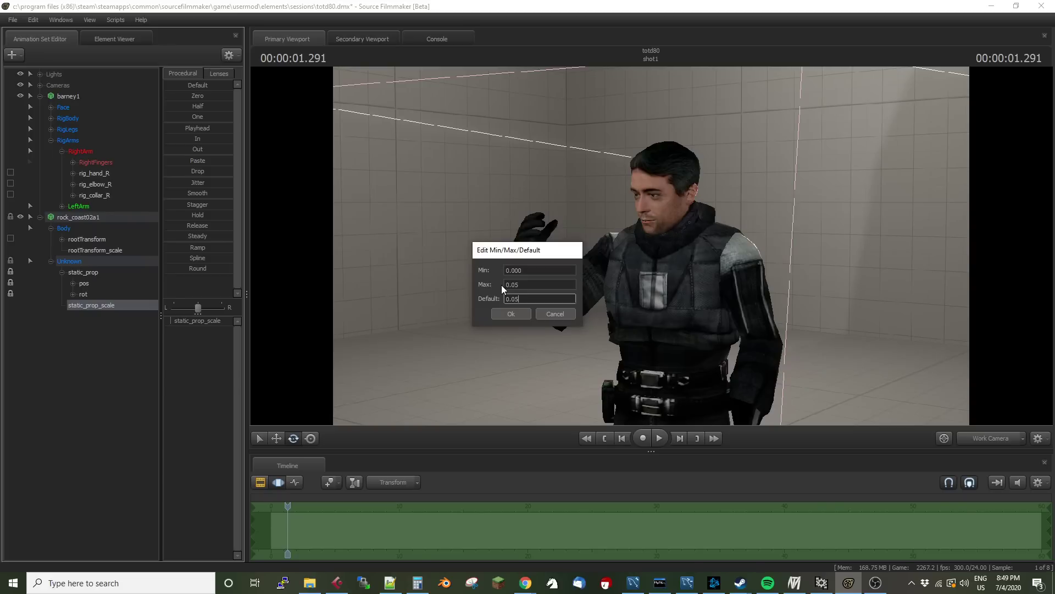
{"action": "left_click", "coordinate": [511, 313]}
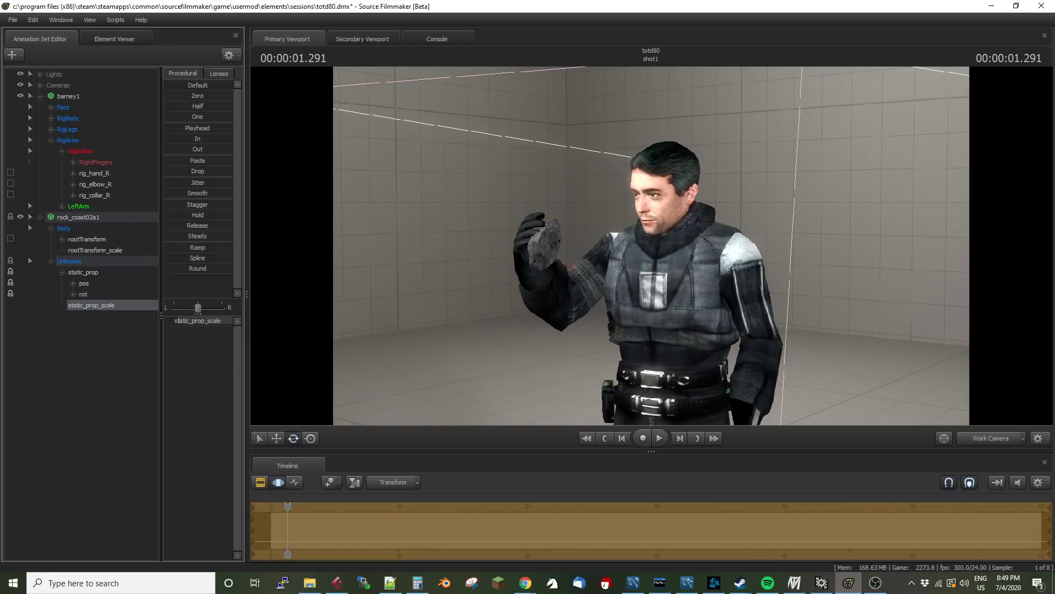
{"action": "left_click", "coordinate": [94, 173]}
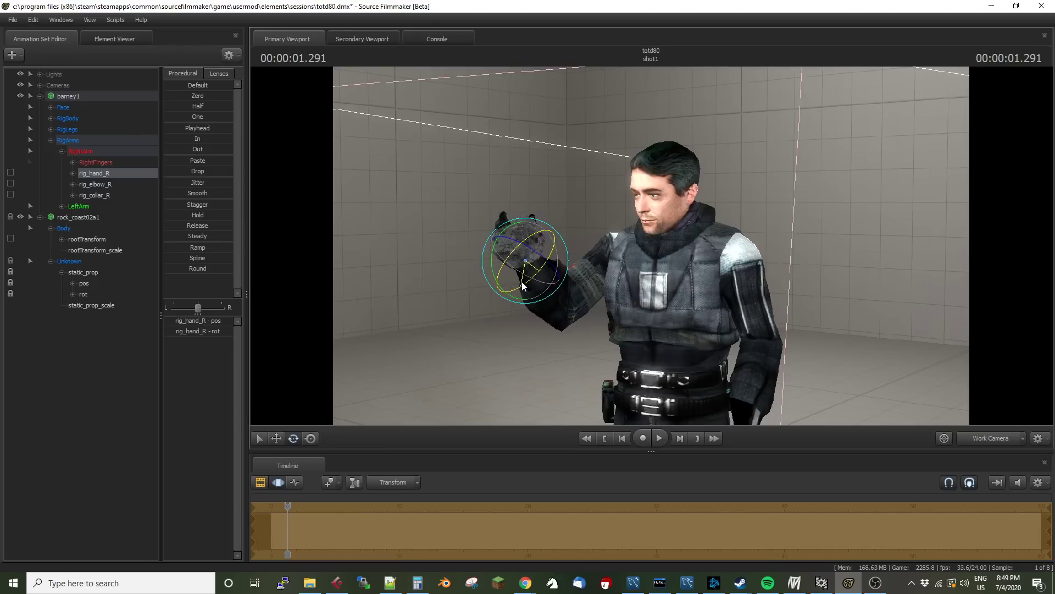
Step: Reselect static_prop_scale, then clear the selection in the Animation Set Editor
{"action": "left_click", "coordinate": [91, 305]}
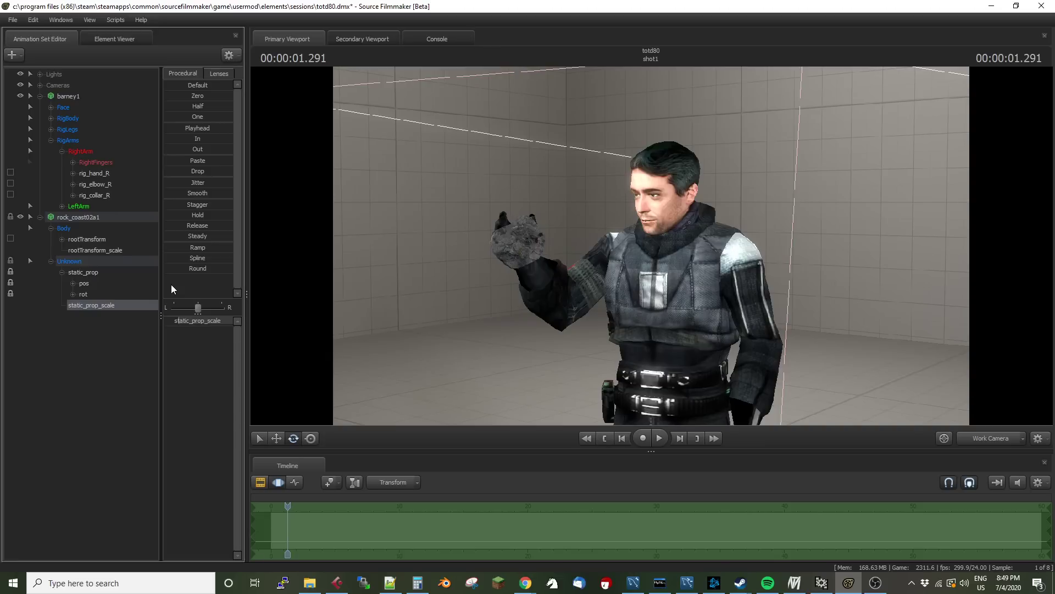
{"action": "mouse_move", "coordinate": [104, 273]}
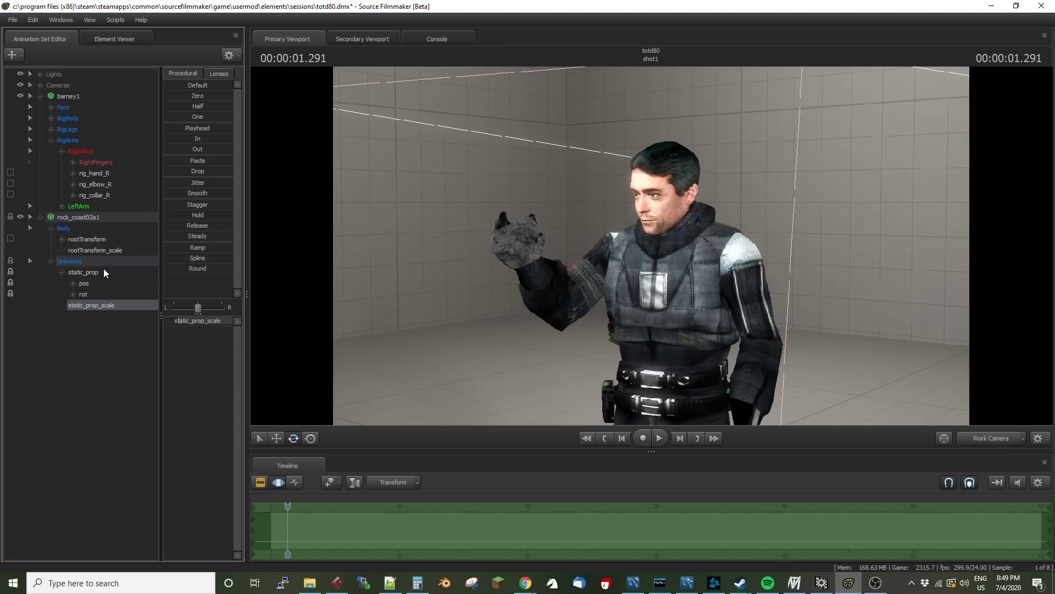
{"action": "left_click", "coordinate": [83, 272]}
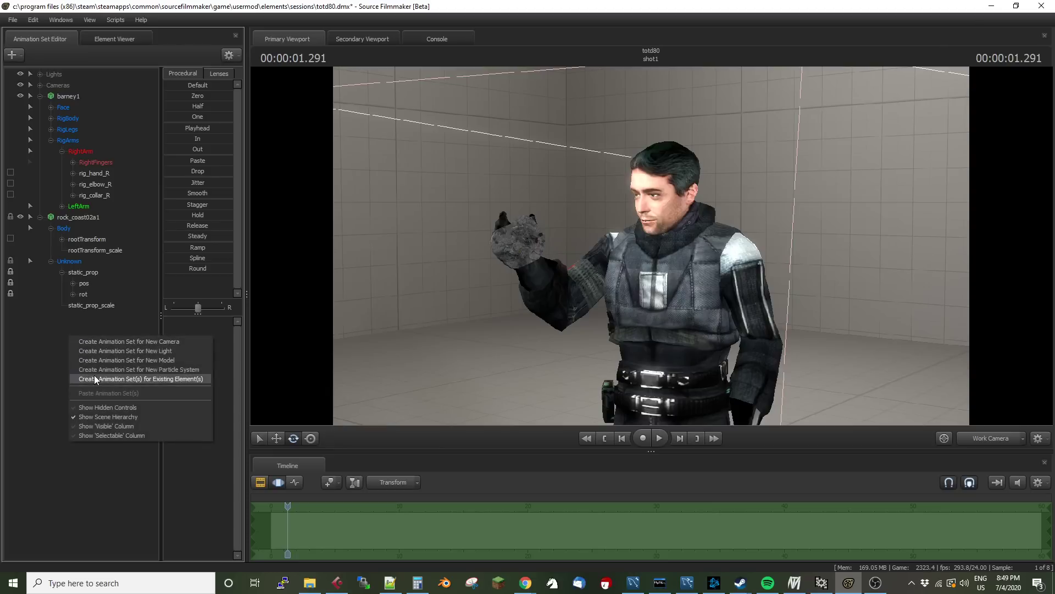
{"action": "mouse_move", "coordinate": [104, 351]}
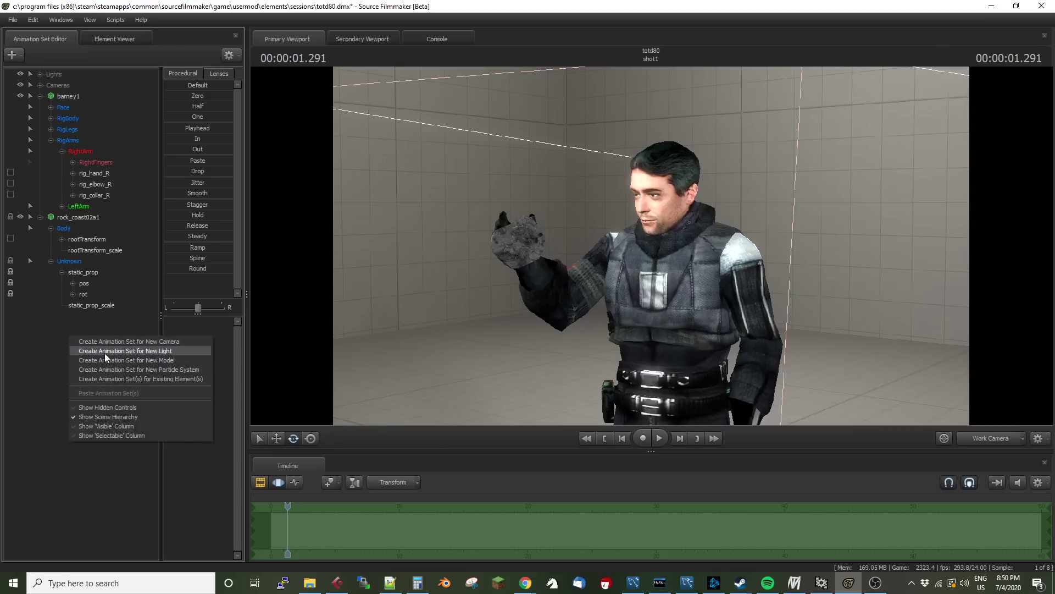
Step: Load props_foliage\rock_coast02c.mdl into the scene as a new animation set
{"action": "left_click", "coordinate": [127, 360]}
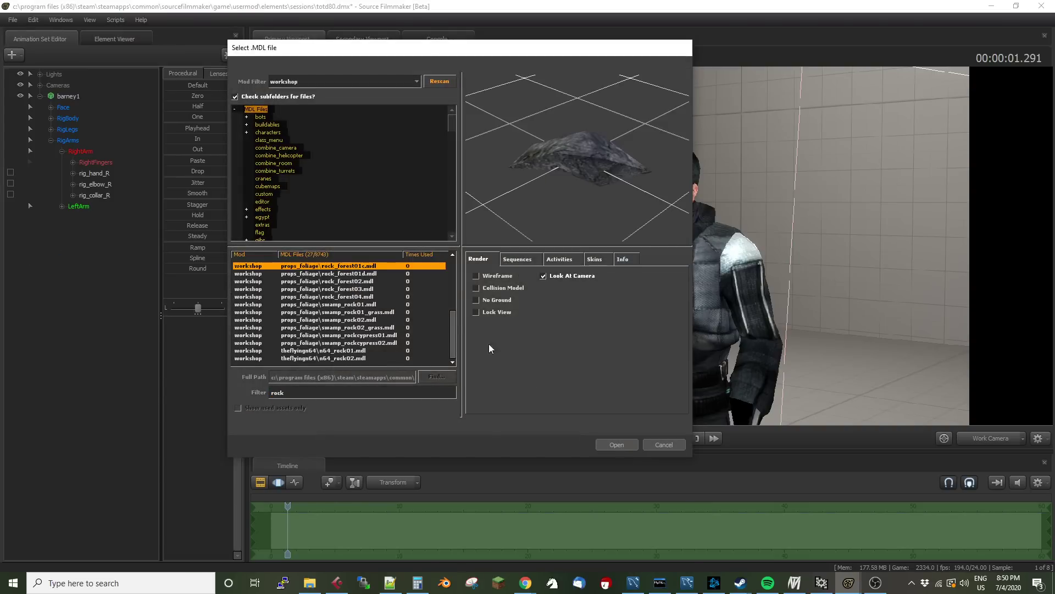
{"action": "scroll", "scroll_direction": "up", "scroll_amount": 3}
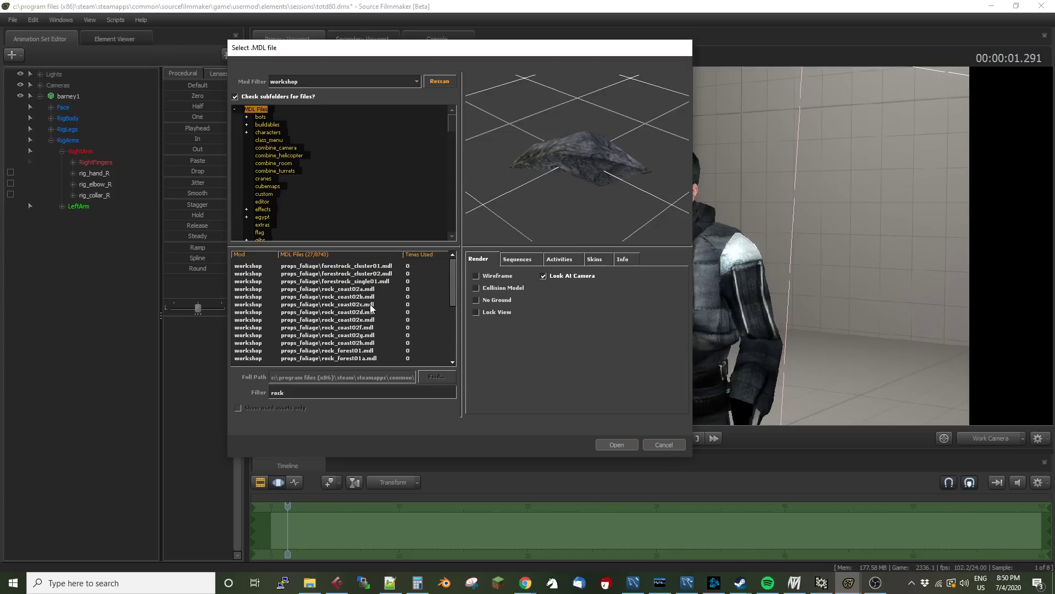
{"action": "left_click", "coordinate": [328, 296]}
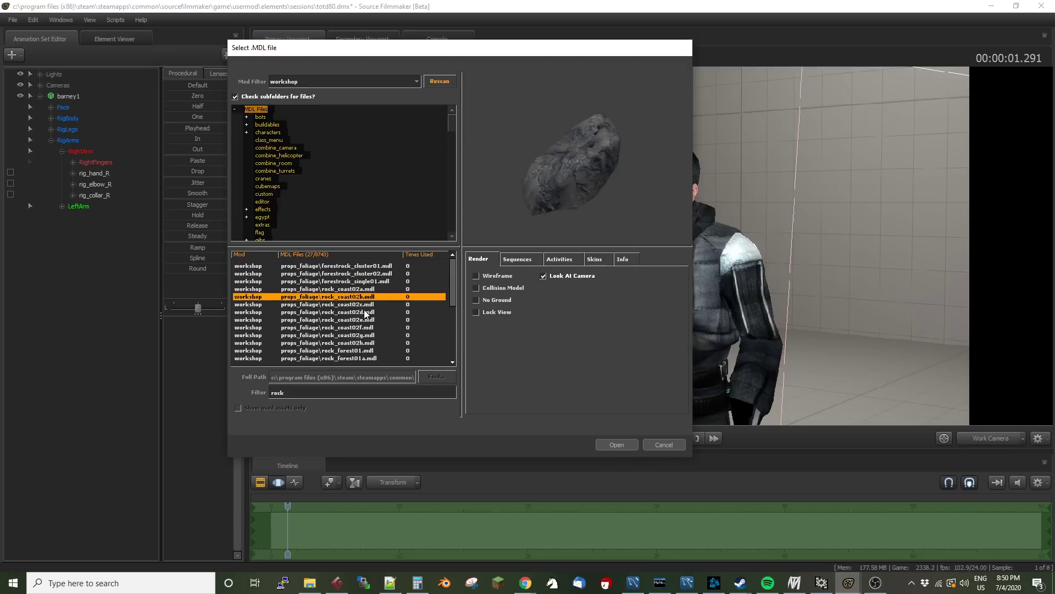
{"action": "left_click", "coordinate": [327, 304]}
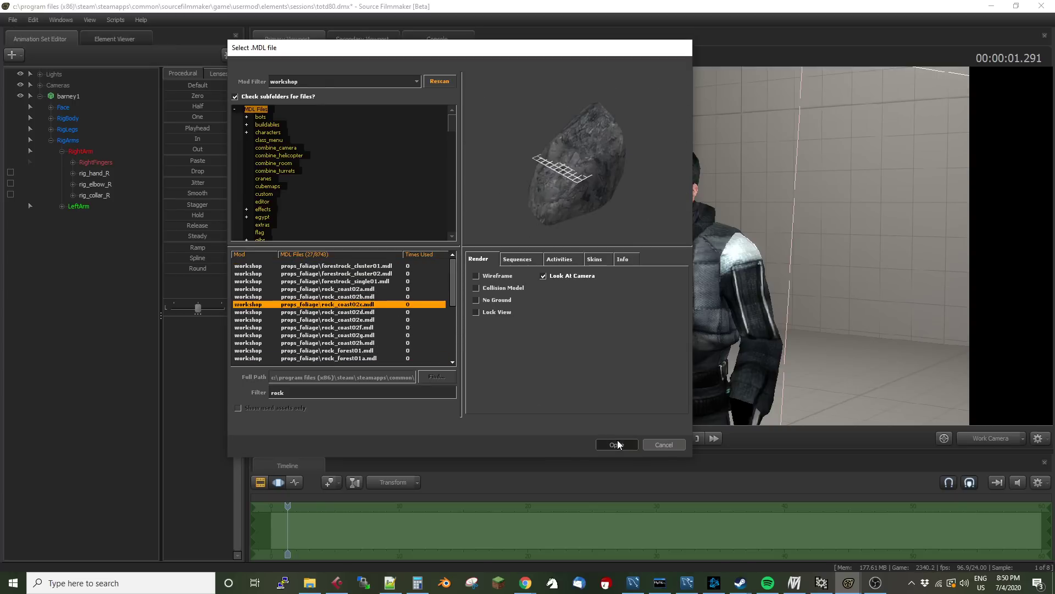
{"action": "left_click", "coordinate": [613, 445]}
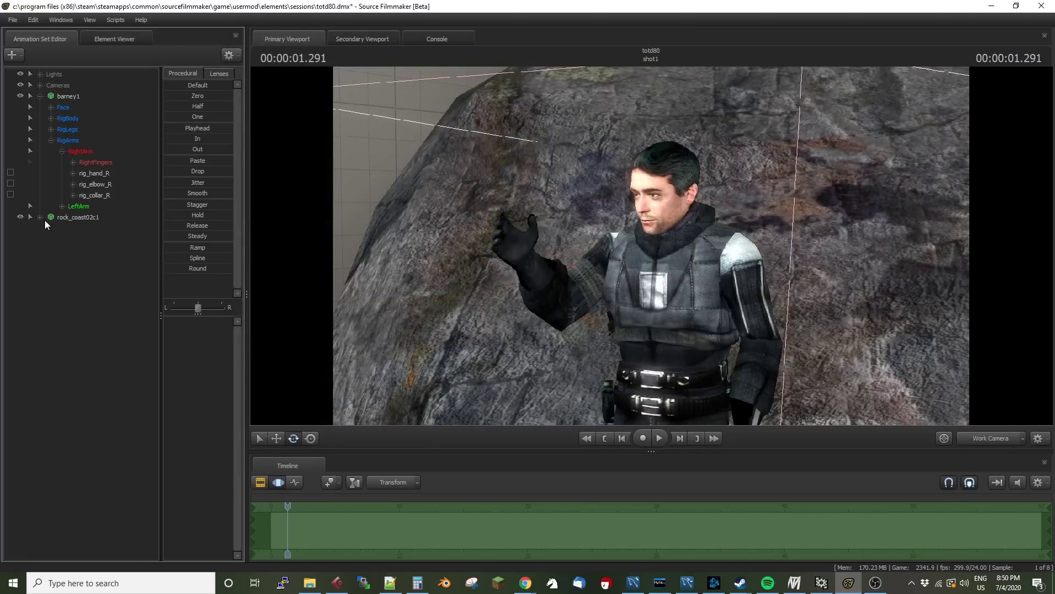
Step: Add a scale control to rock_coast02c1's static_prop and remap its slider to 0.05
{"action": "left_click", "coordinate": [39, 216]}
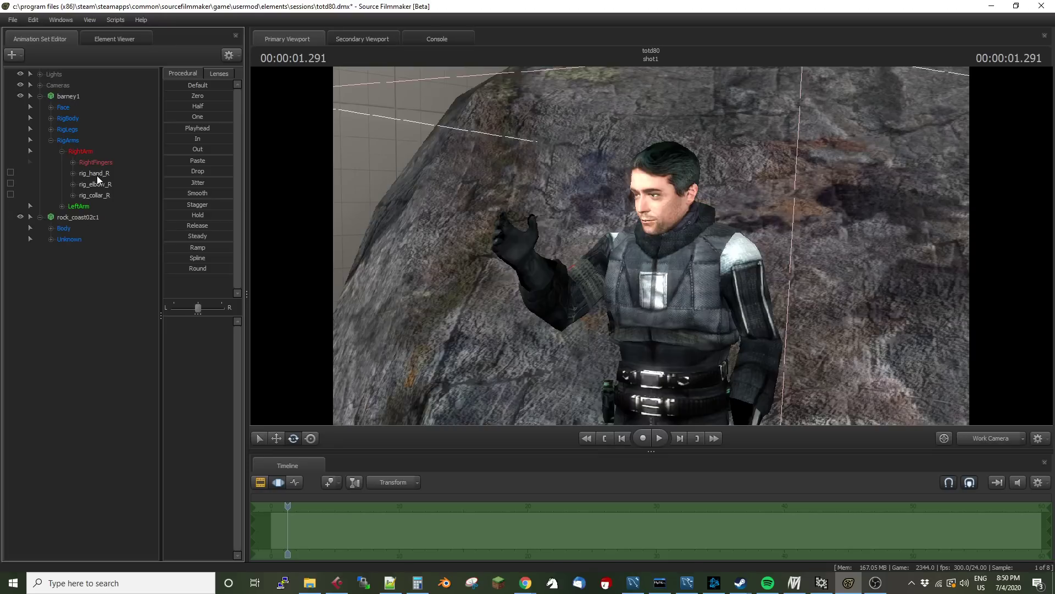
{"action": "left_click", "coordinate": [94, 173]}
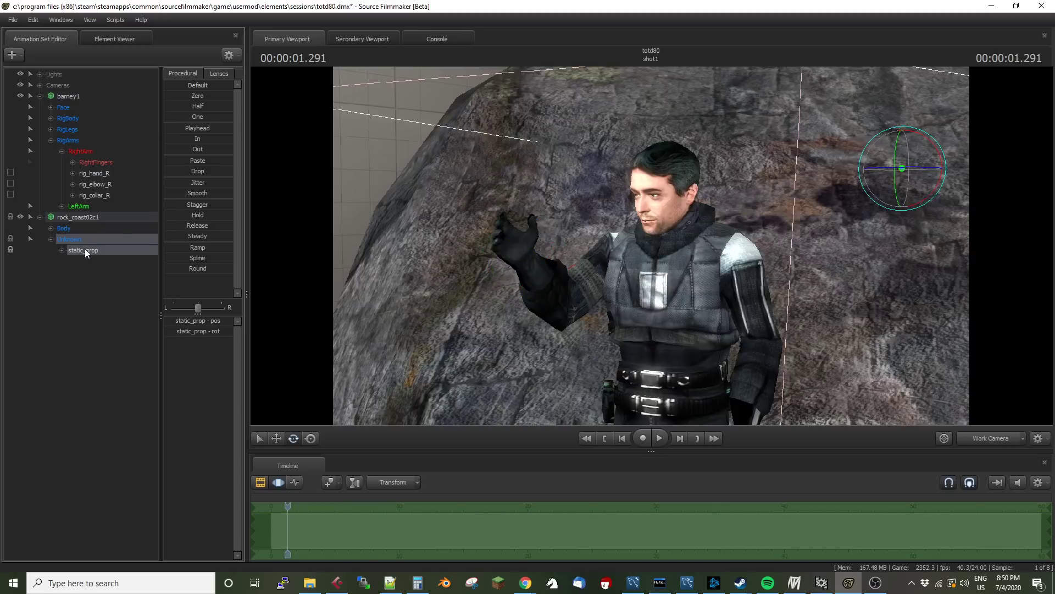
{"action": "left_click", "coordinate": [62, 250]}
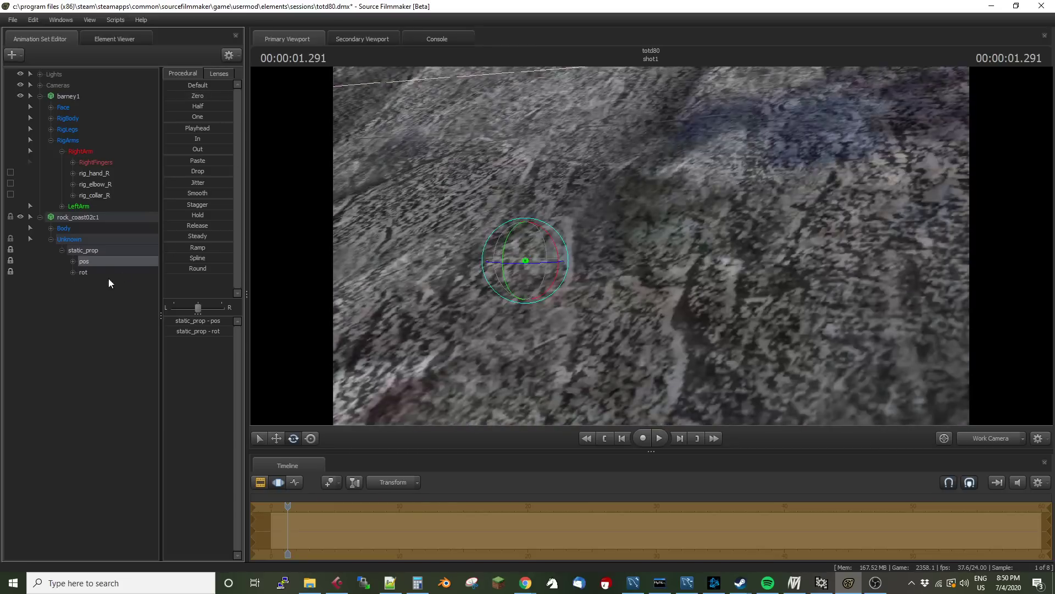
{"action": "right_click", "coordinate": [69, 239]}
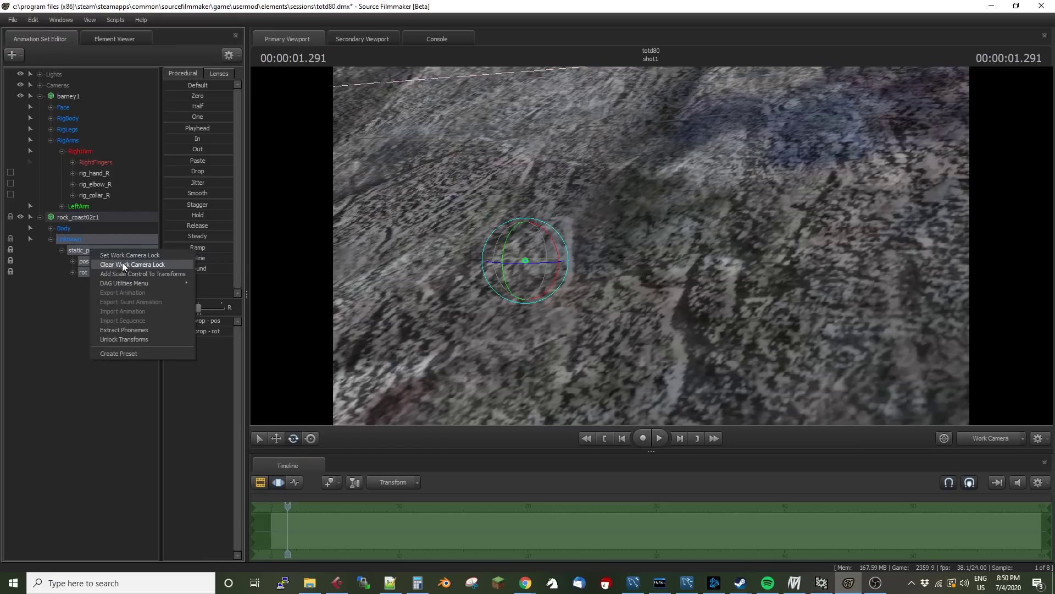
{"action": "left_click", "coordinate": [142, 273]}
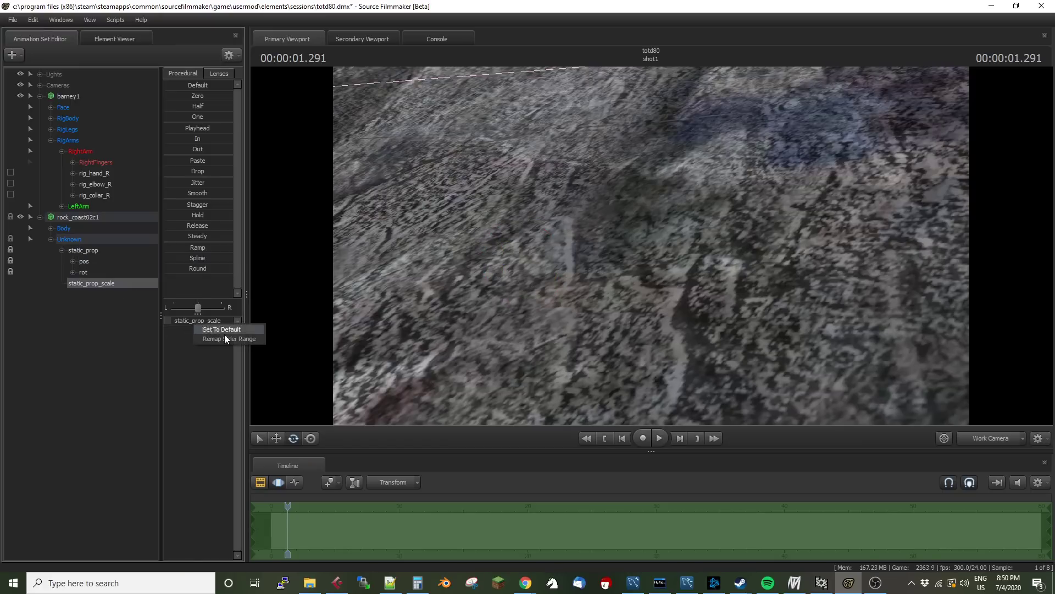
{"action": "left_click", "coordinate": [227, 338]}
{"action": "type", "text": "0.05"}
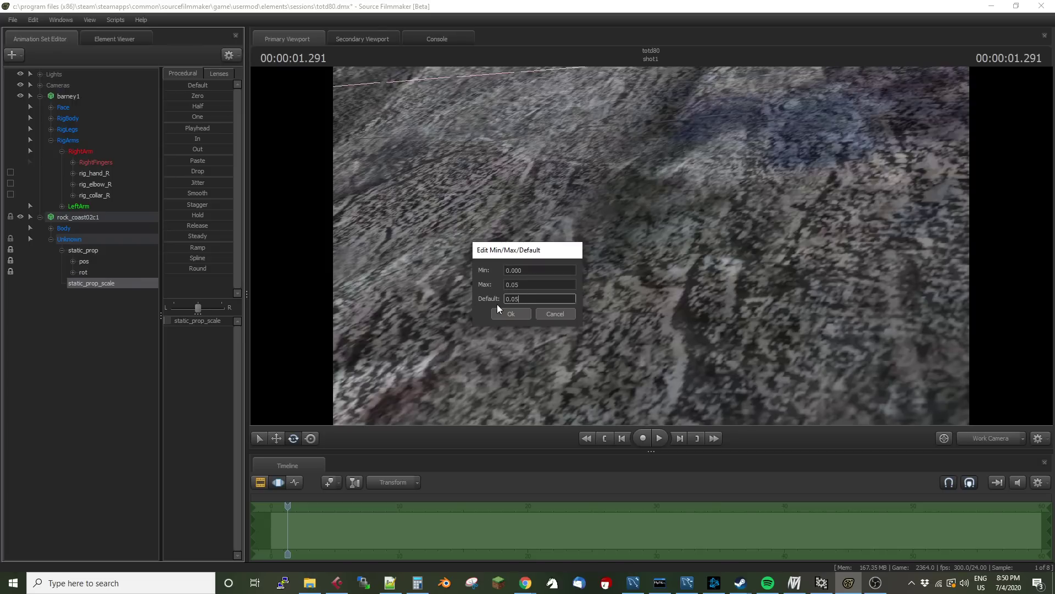
{"action": "left_click", "coordinate": [510, 314]}
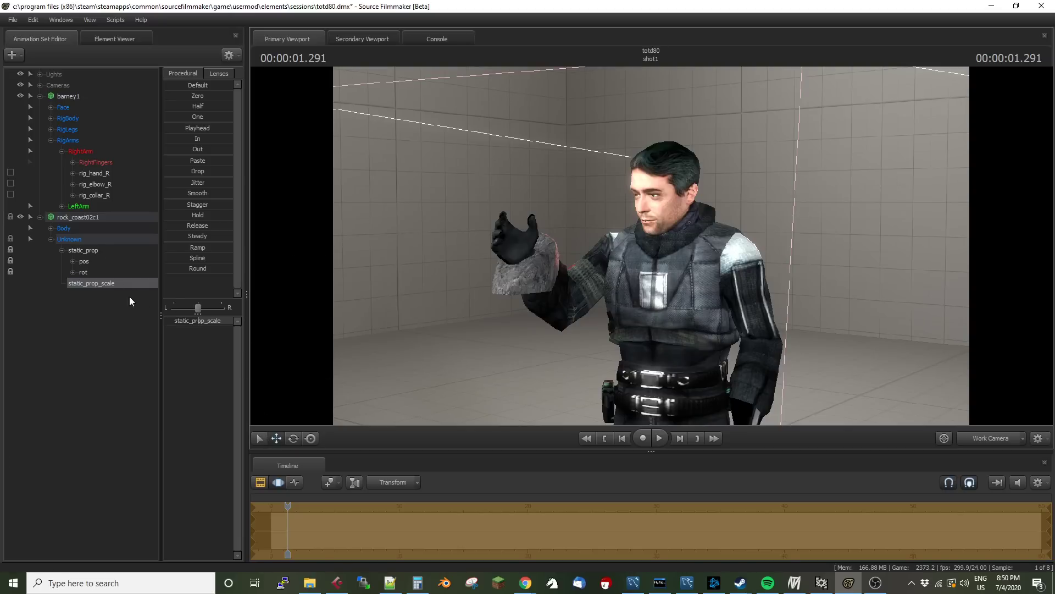
Step: Move and rotate the rock_coast02c stone so it sits in Barney's raised right palm
{"action": "left_click", "coordinate": [69, 239]}
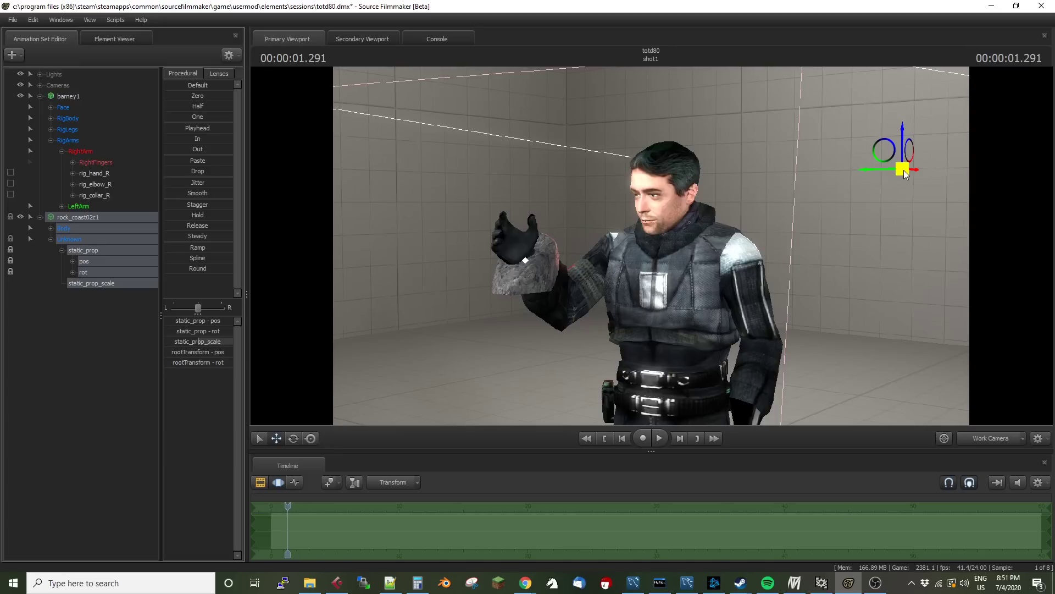
{"action": "mouse_move", "coordinate": [351, 239]}
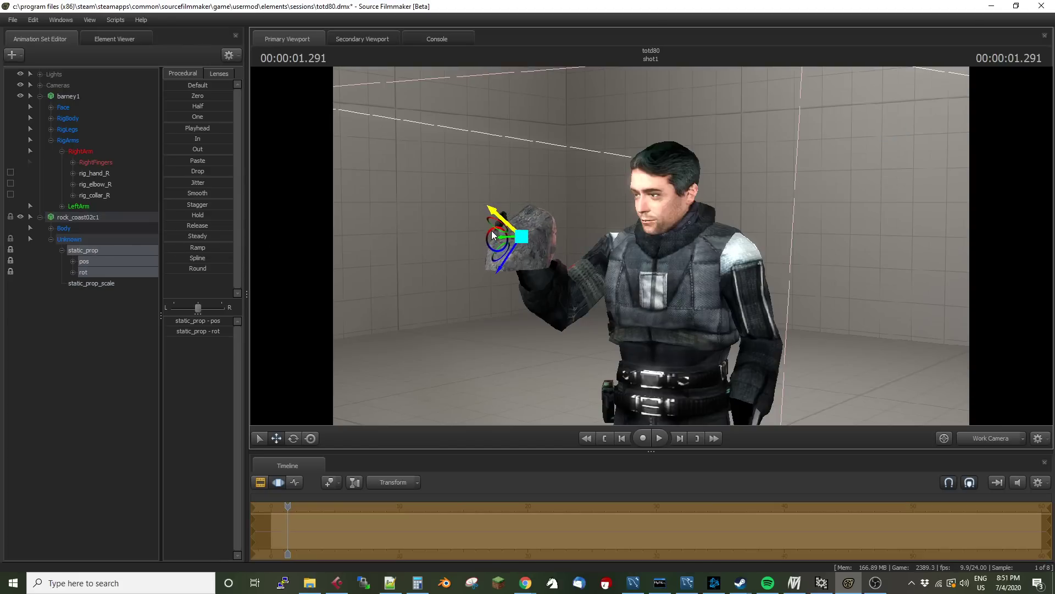
{"action": "left_click", "coordinate": [293, 438]}
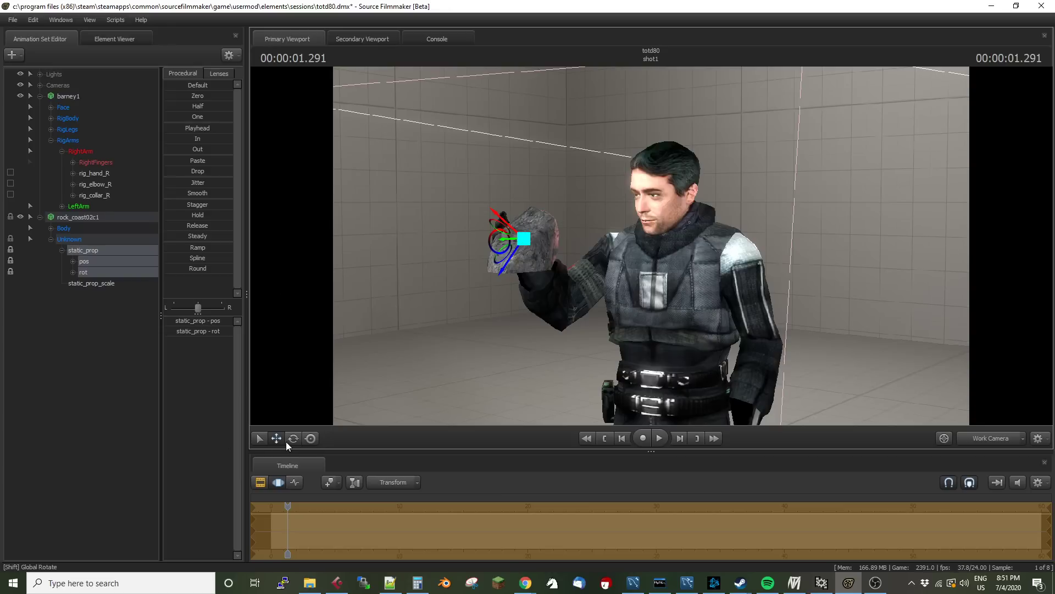
{"action": "left_click", "coordinate": [294, 438]}
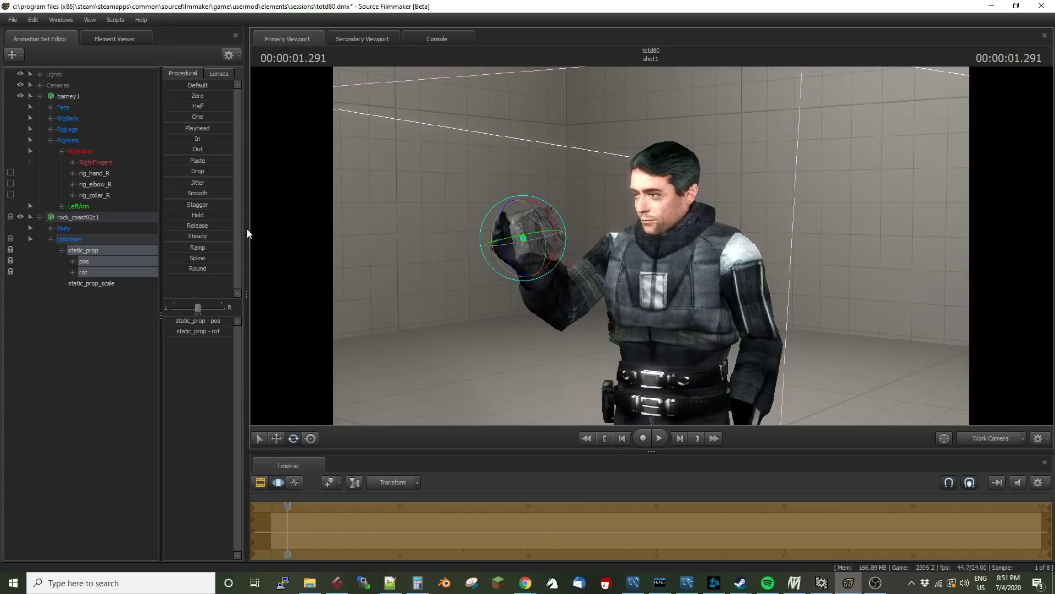
{"action": "left_click", "coordinate": [63, 228]}
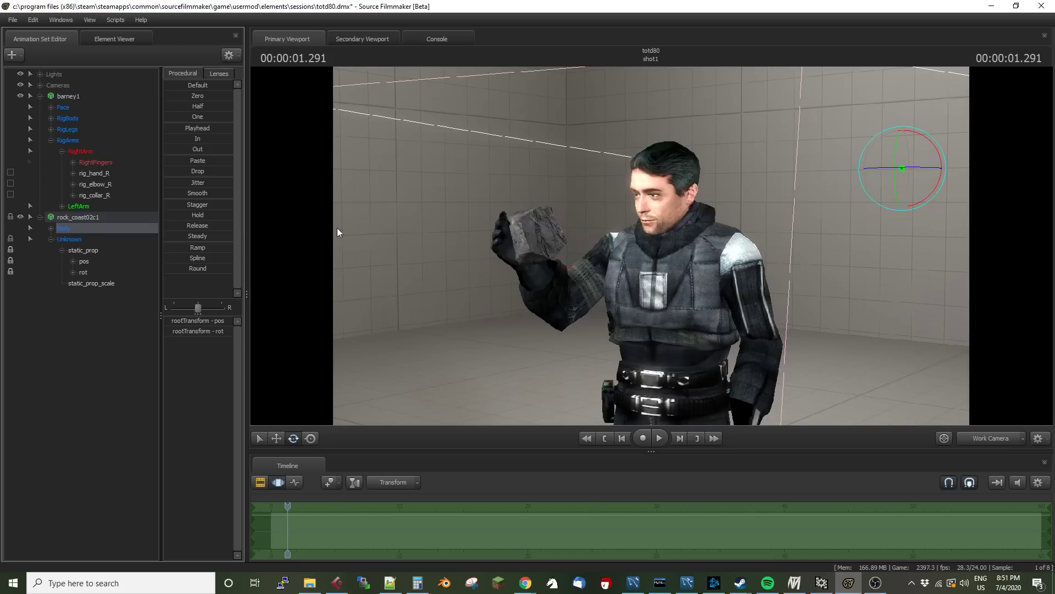
{"action": "mouse_move", "coordinate": [386, 229]}
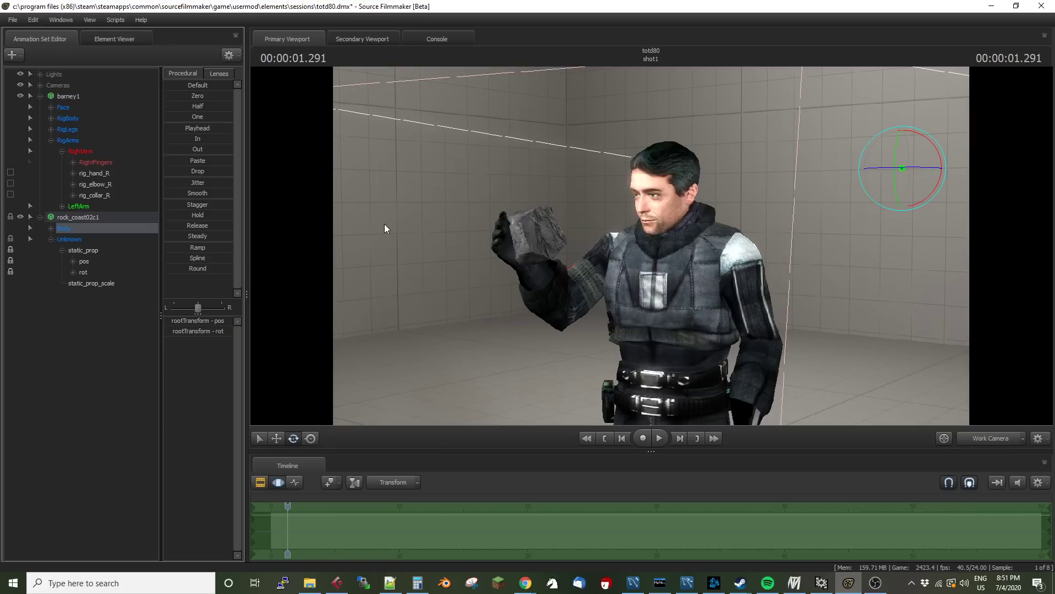
{"action": "mouse_move", "coordinate": [431, 152]}
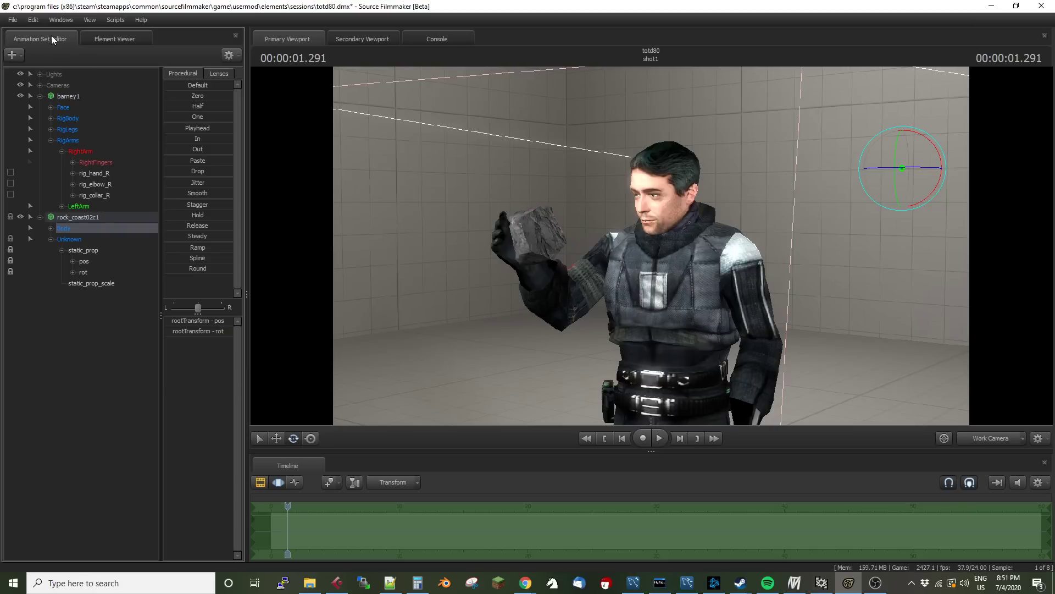
{"action": "mouse_move", "coordinate": [980, 148]}
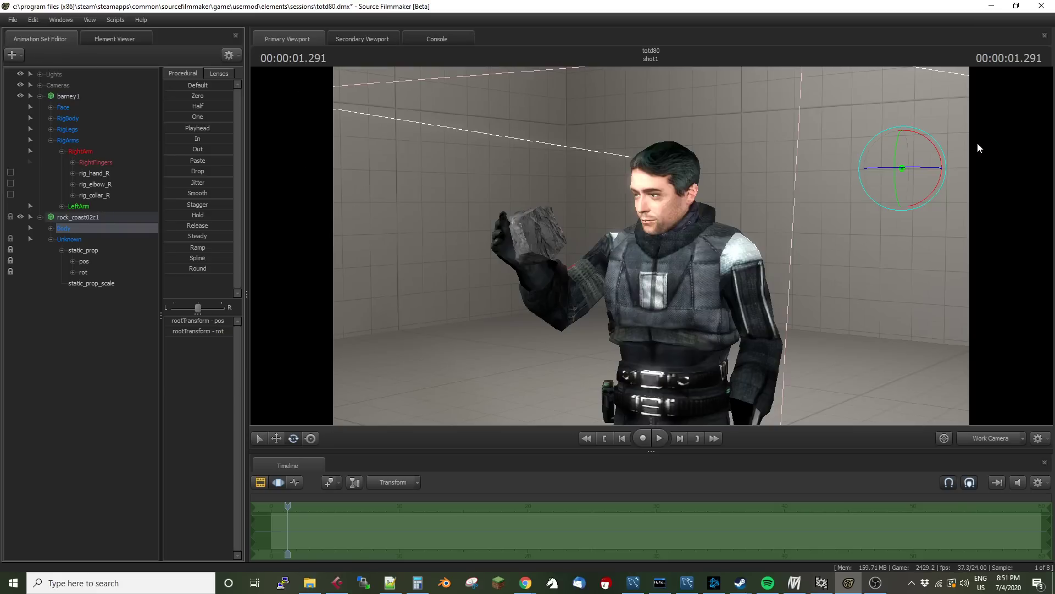